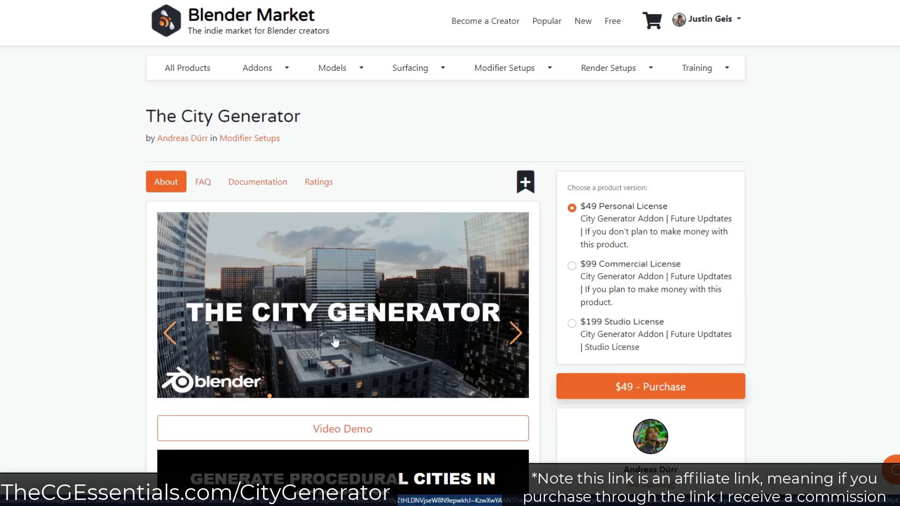
Browse The City Generator product page to review the add-on before installing
scroll("down", 3)
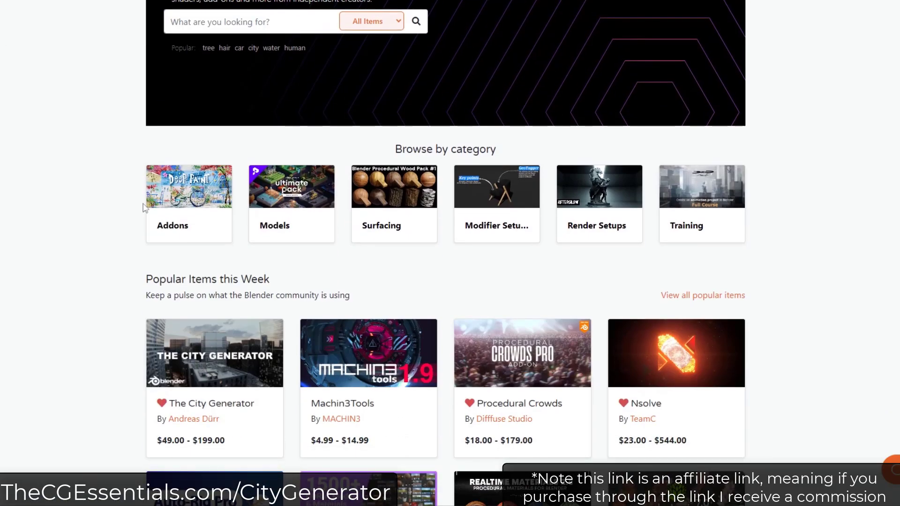
scroll("down", 3)
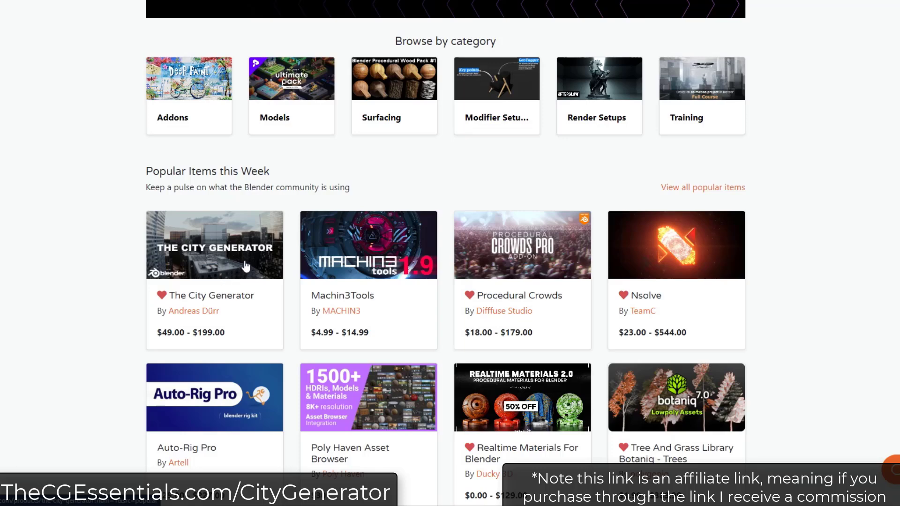
mouse_move(216, 308)
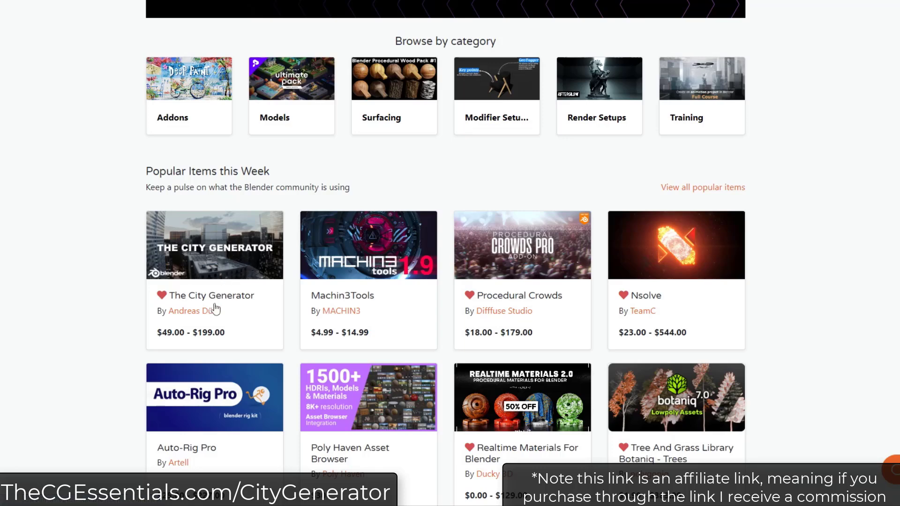
mouse_move(274, 252)
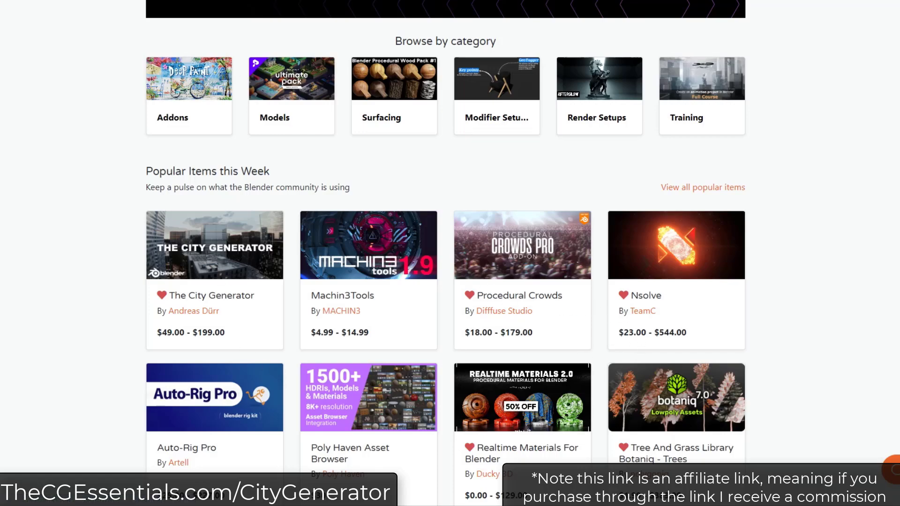
left_click(213, 245)
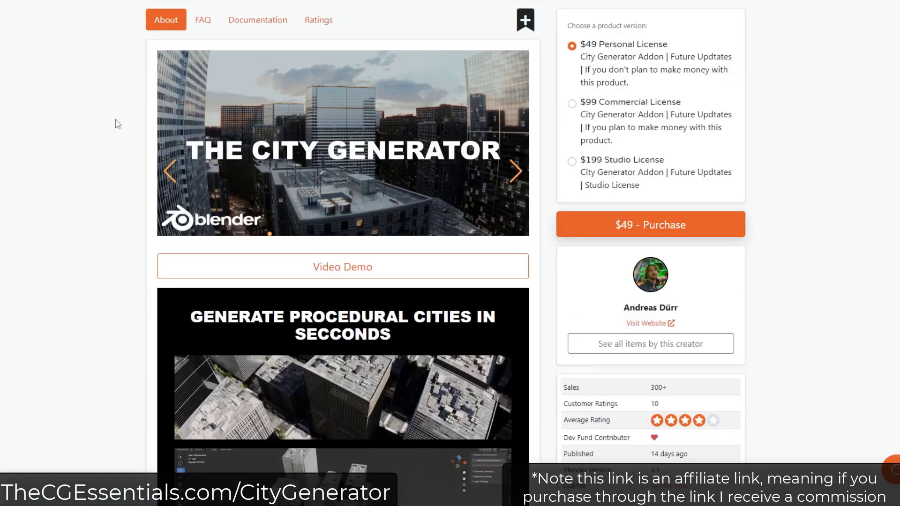
scroll("down", 3)
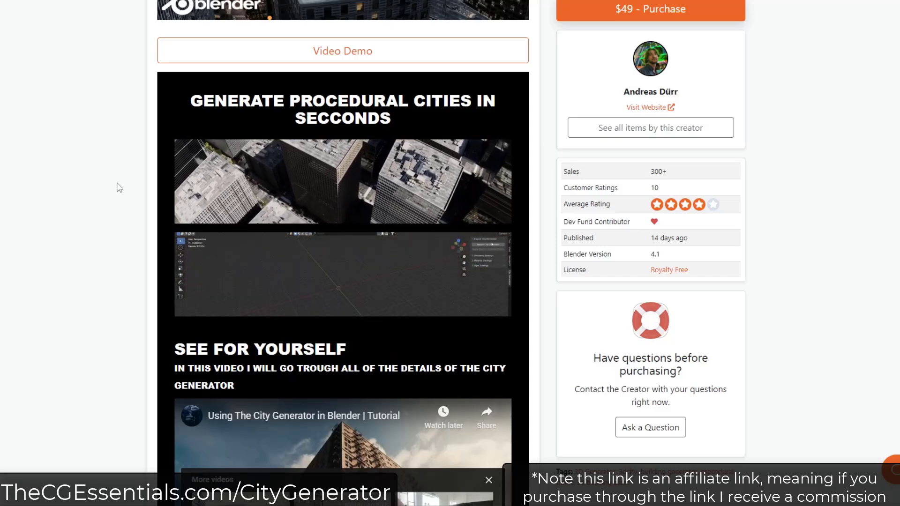
scroll("up", 3)
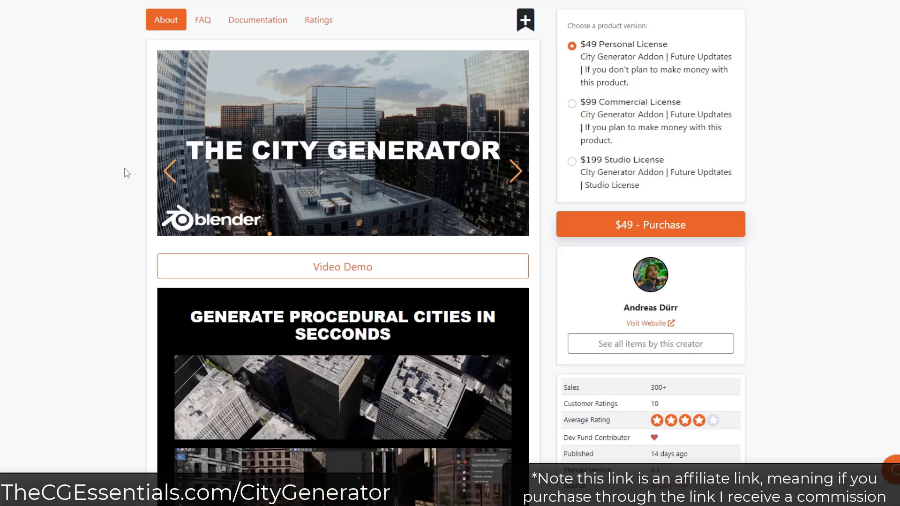
scroll("down", 3)
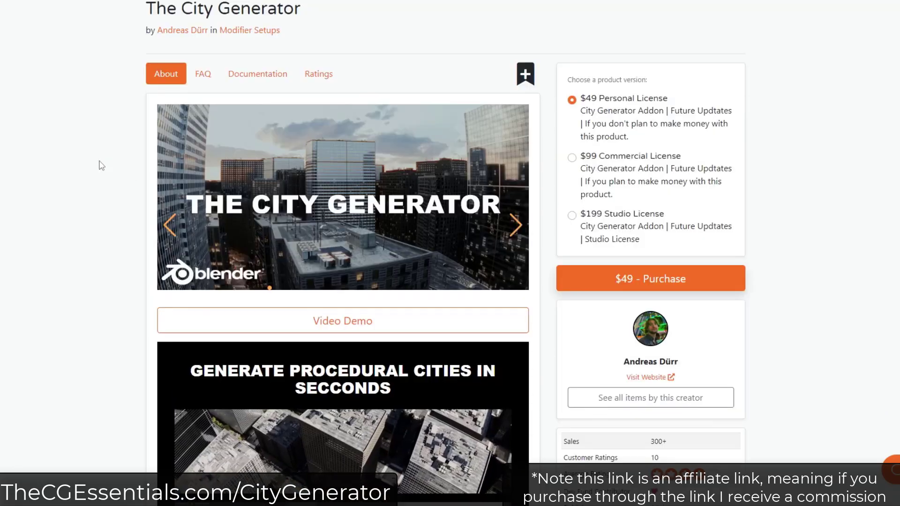
scroll("down", 3)
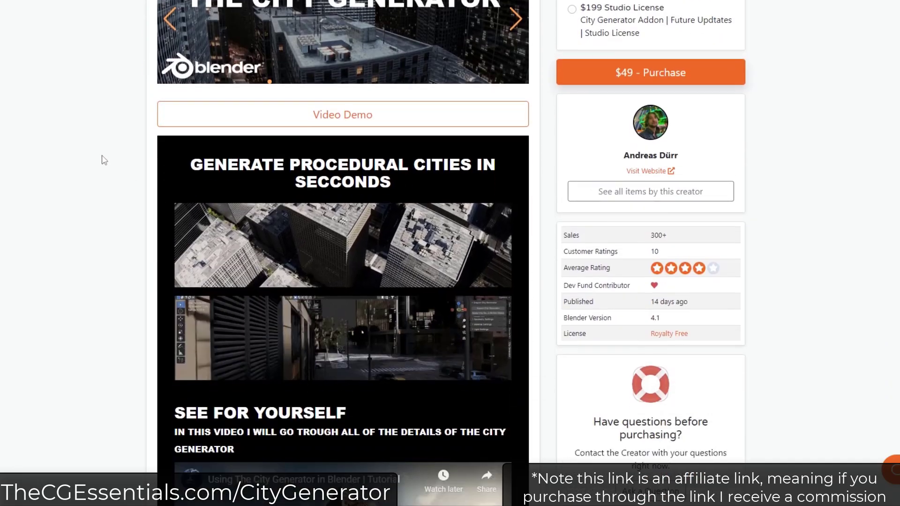
scroll("down", 3)
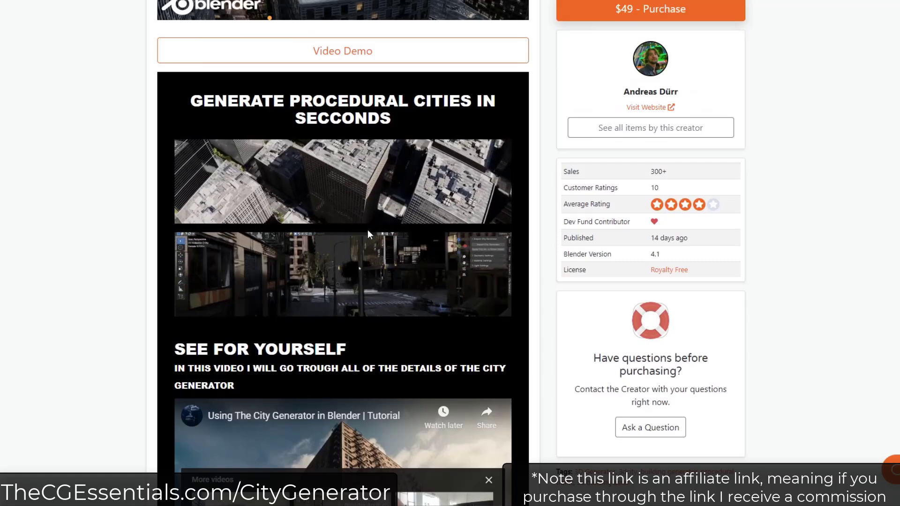
scroll("down", 3)
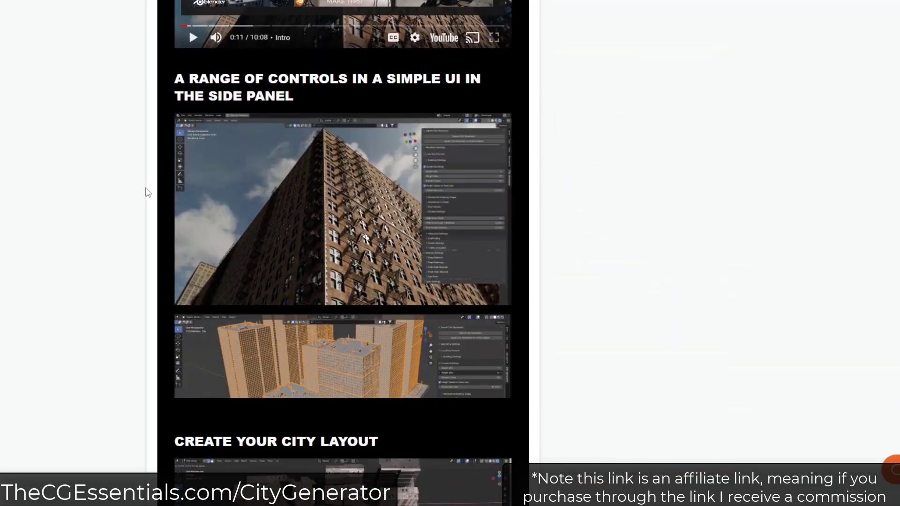
scroll("down", 3)
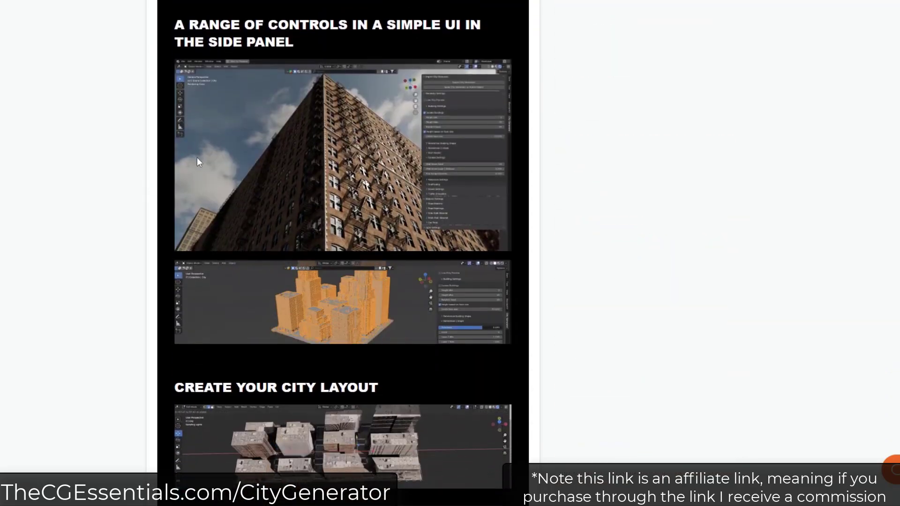
scroll("down", 3)
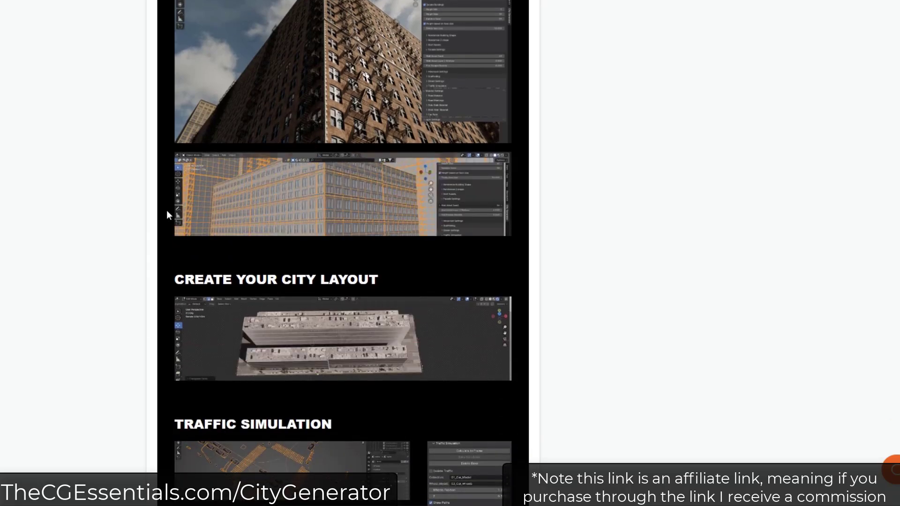
scroll("down", 3)
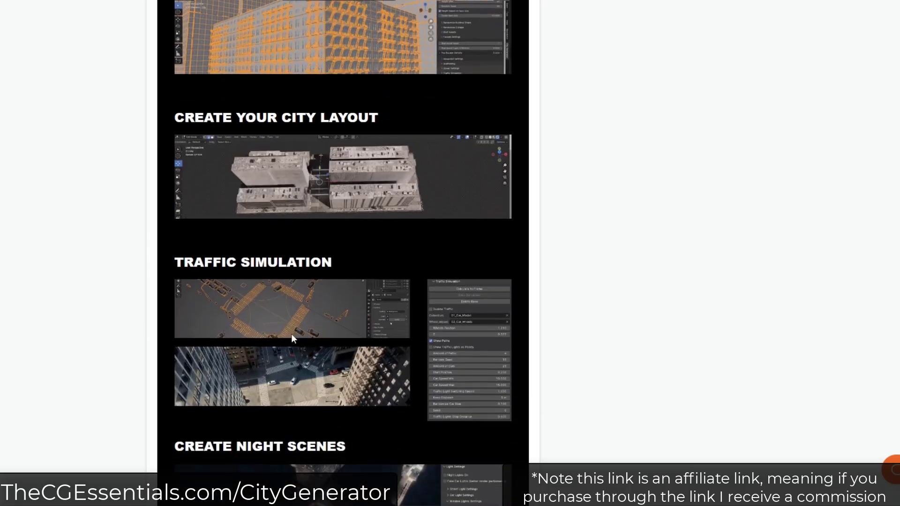
scroll("down", 3)
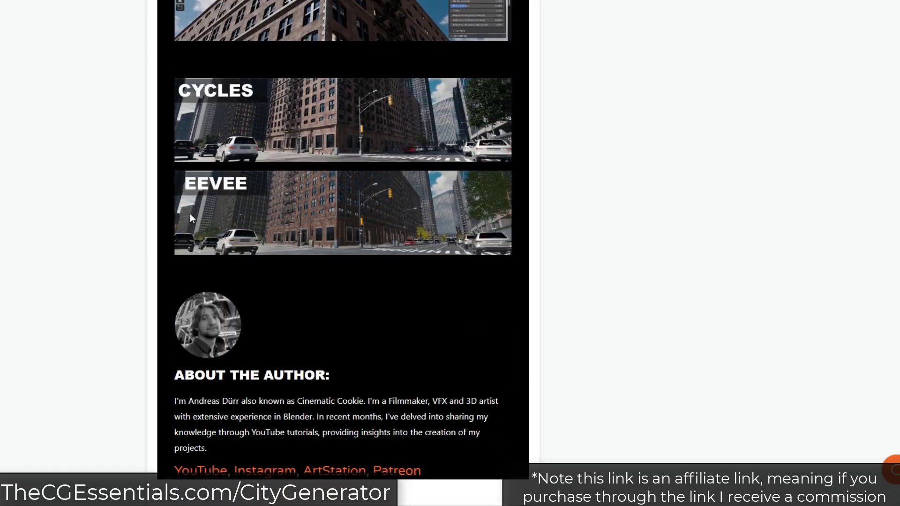
scroll("up", 3)
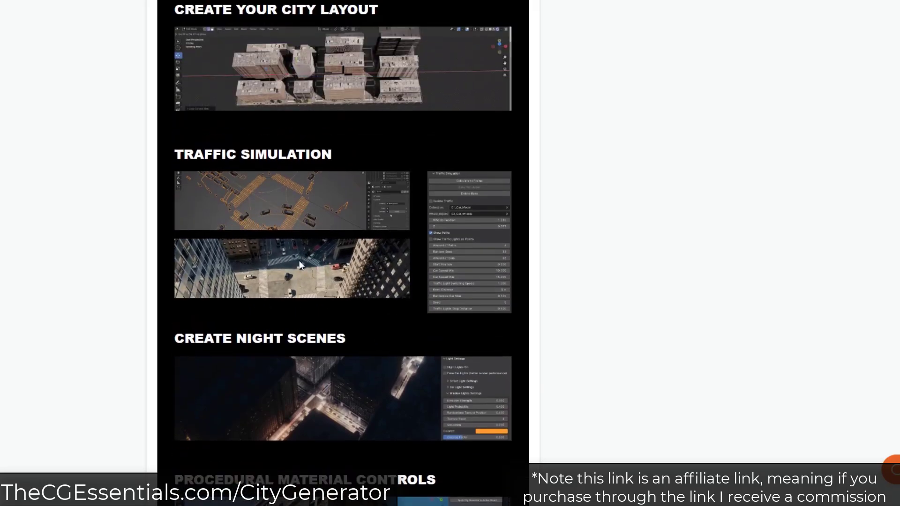
scroll("down", 3)
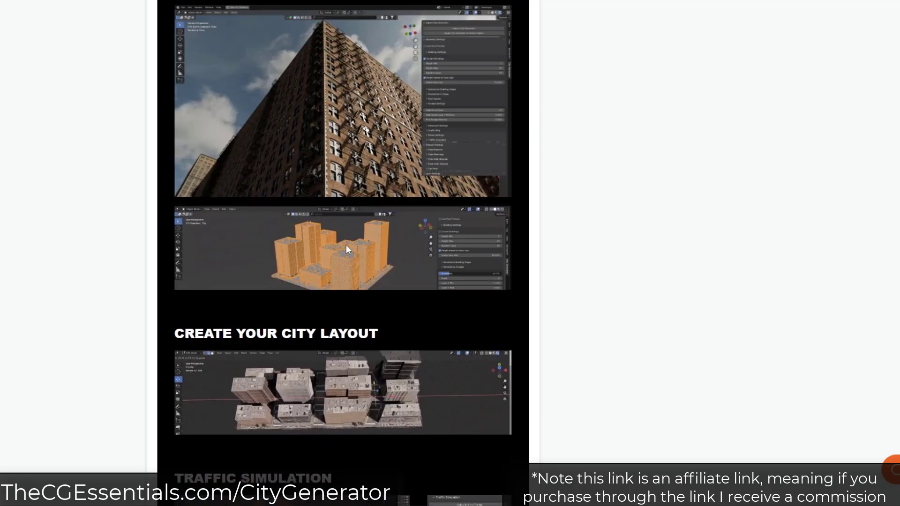
scroll("down", 3)
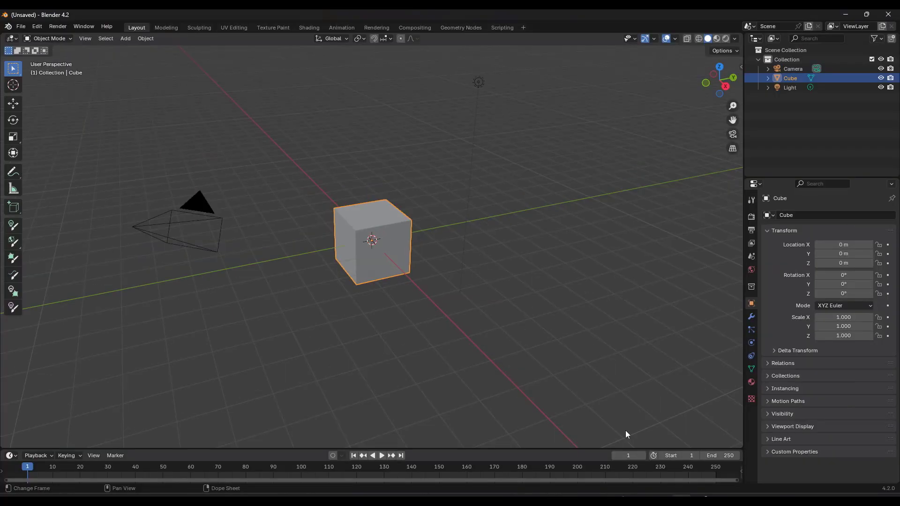
mouse_move(81, 15)
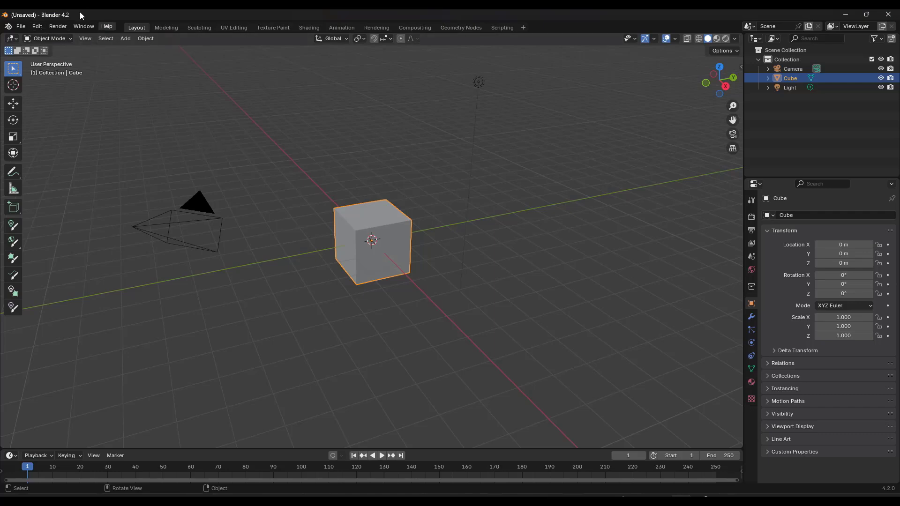
Install the City Generator zip from disk via Edit > Preferences > Add-ons, enable it, and close Preferences
left_click(36, 26)
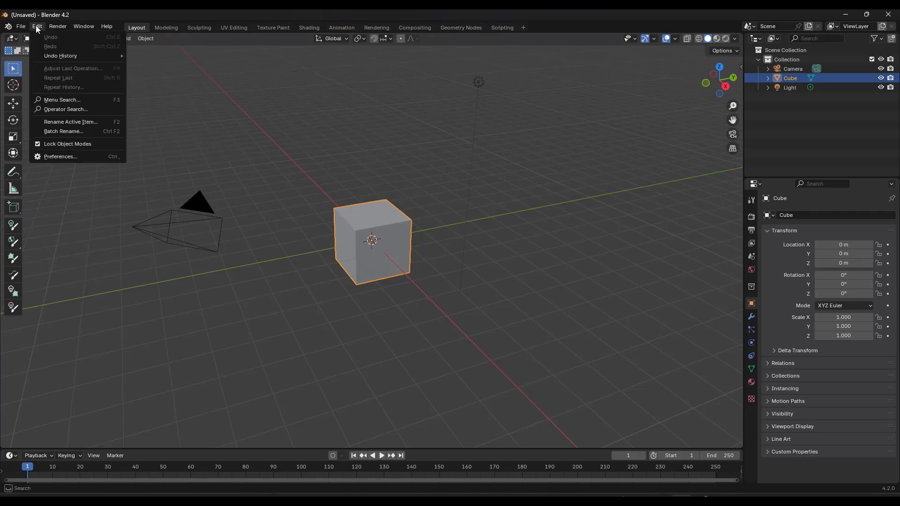
left_click(60, 156)
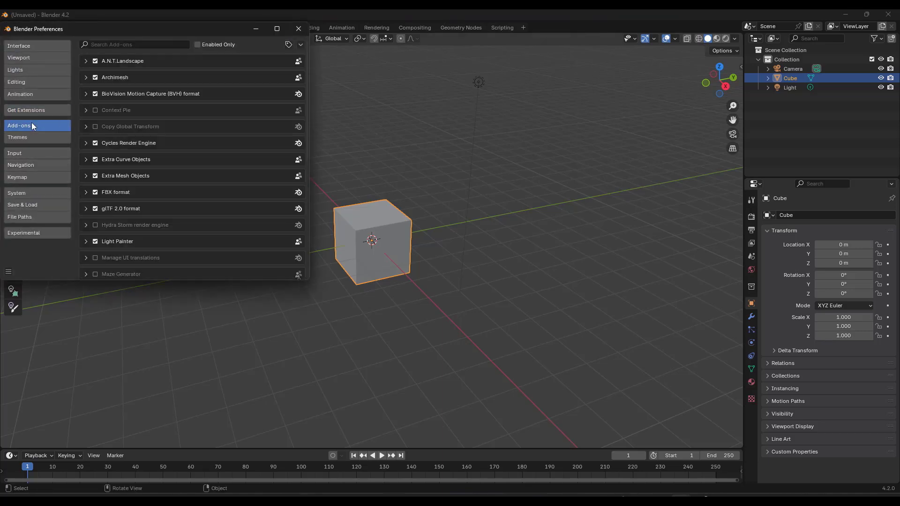
mouse_move(28, 127)
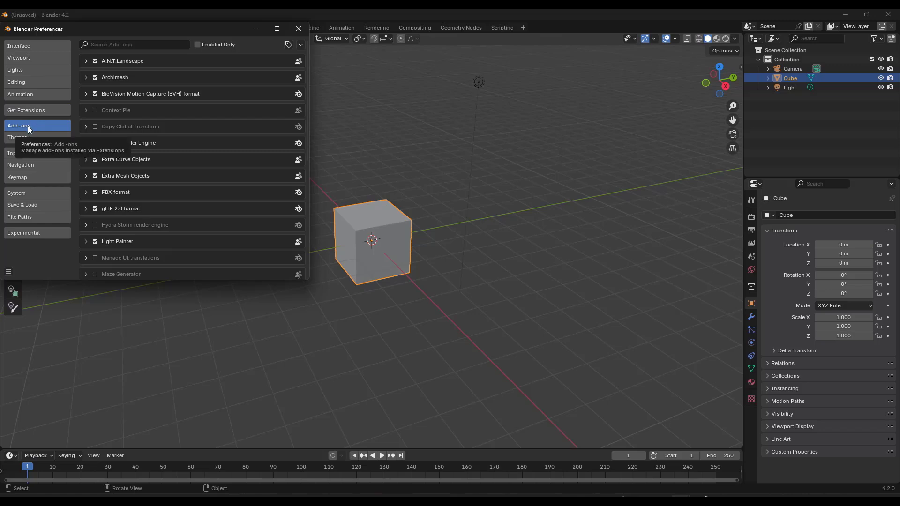
left_click(289, 44)
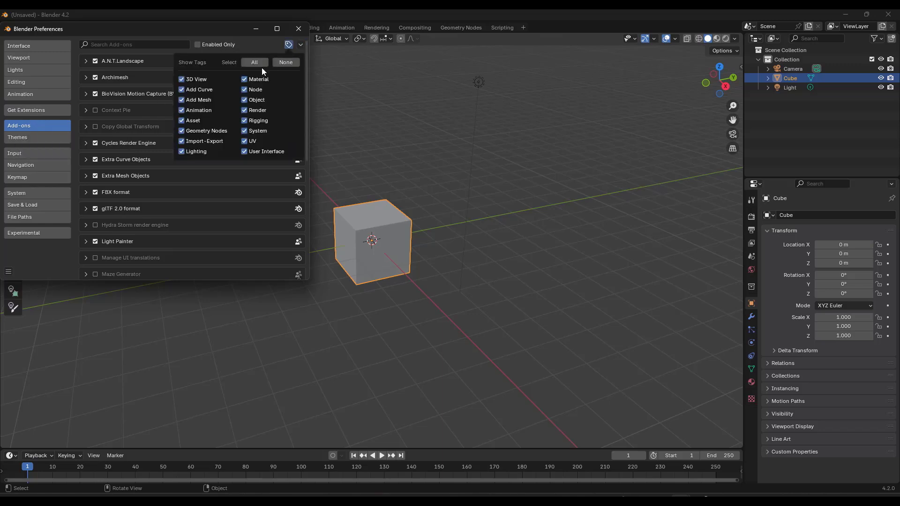
left_click(300, 44)
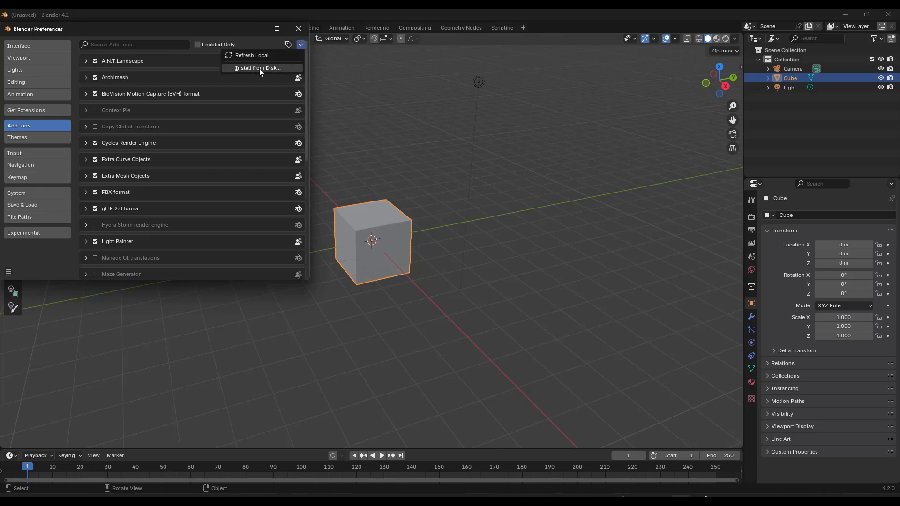
mouse_move(258, 67)
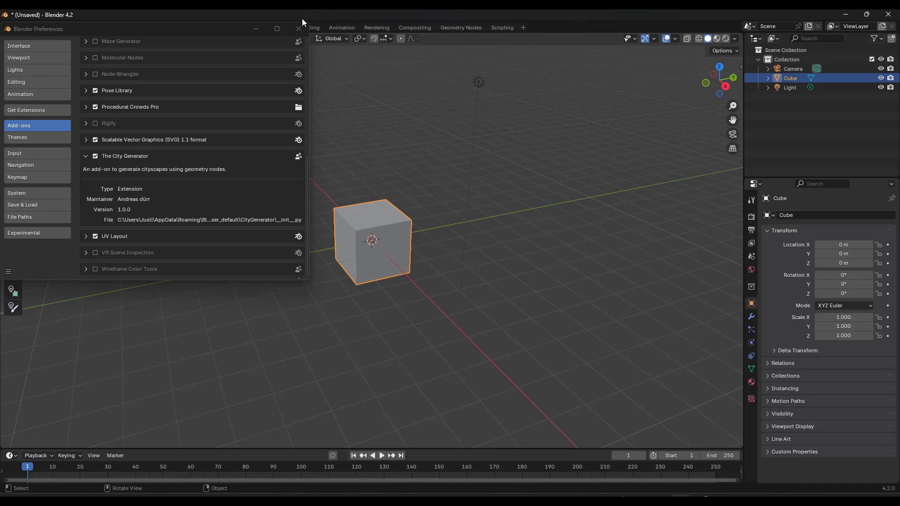
left_click(299, 30)
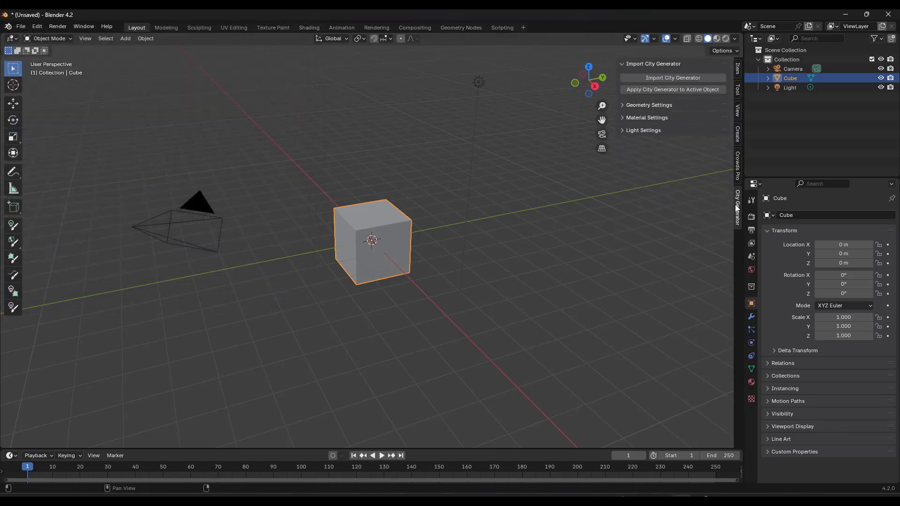
mouse_move(706, 201)
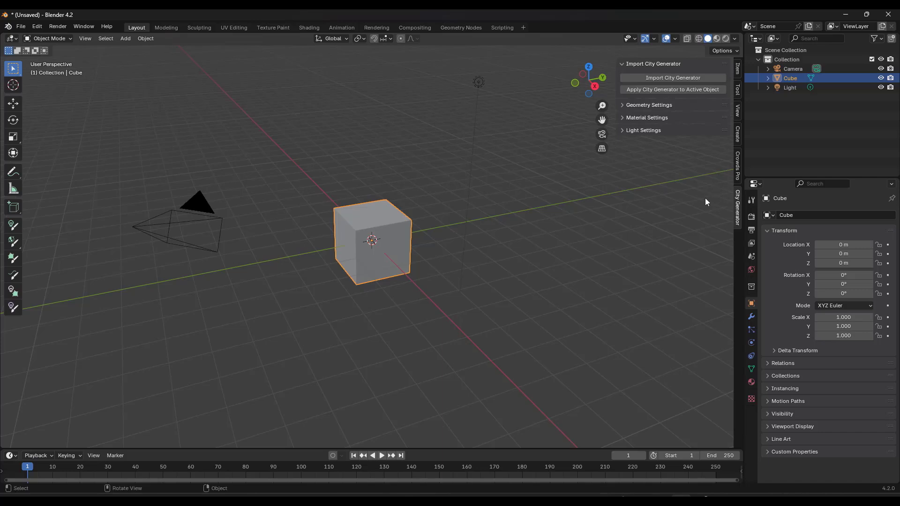
Scale the plane up and apply the scale so it reads 1.000 on every axis
scroll("down", 3)
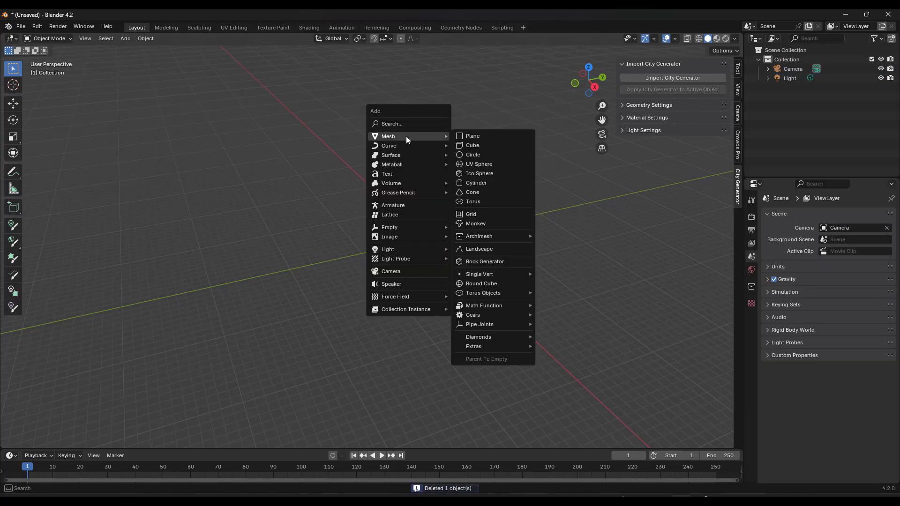
left_click(472, 136)
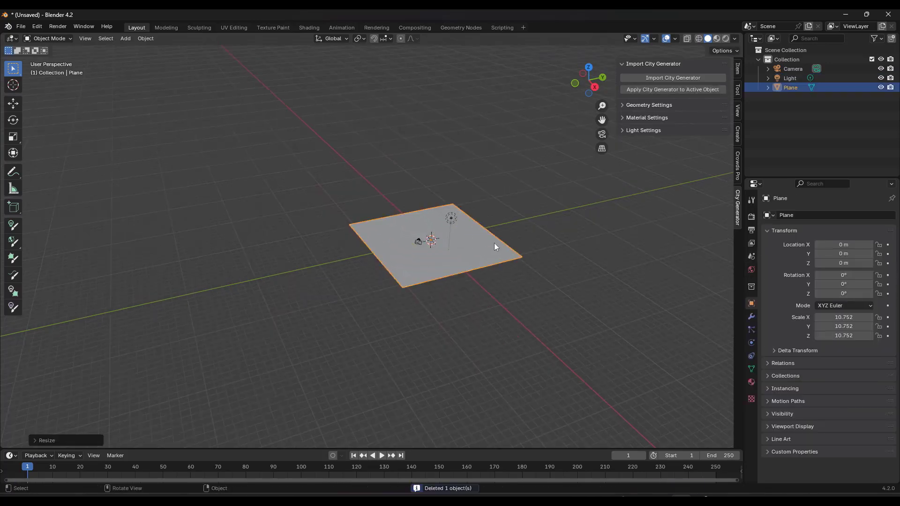
left_click(145, 38)
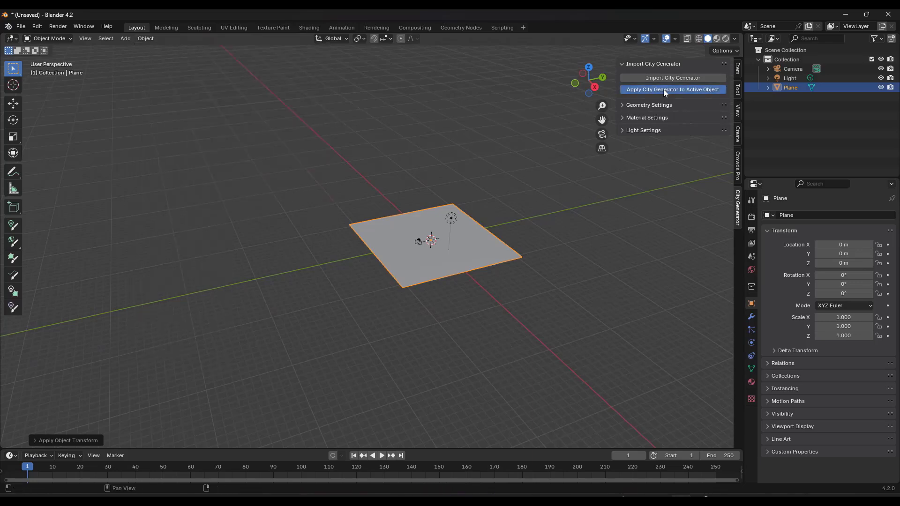
Apply City Generator to the active plane, inspect the resulting tower, and toggle Edit Mode on and off
left_click(673, 78)
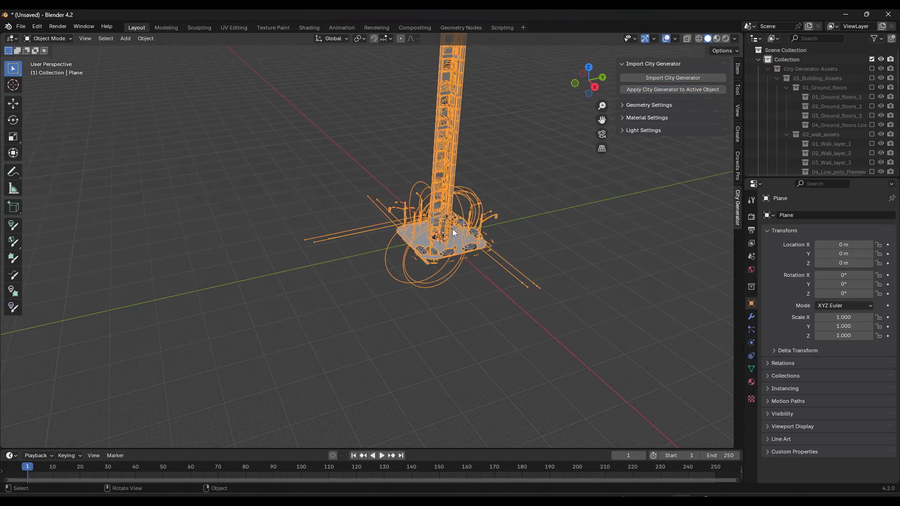
left_click_drag(454, 230, 476, 220)
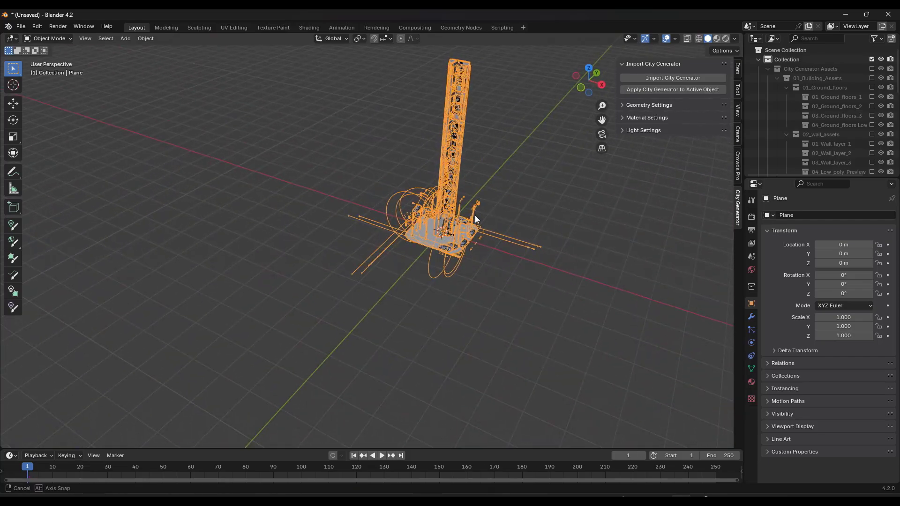
left_click_drag(477, 219, 459, 222)
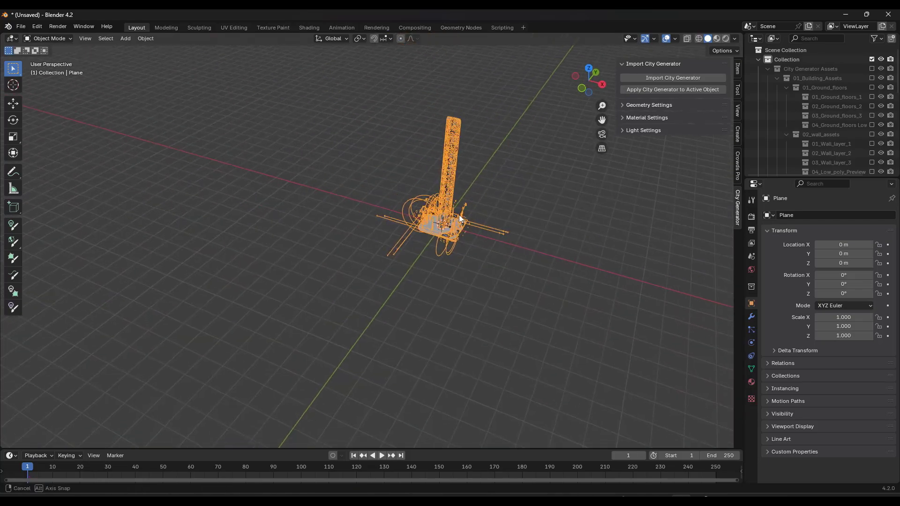
key("Tab")
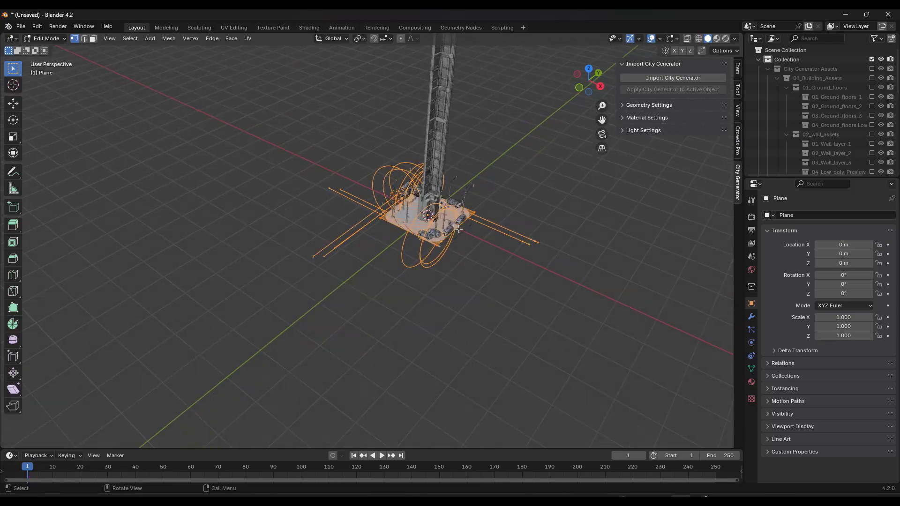
mouse_move(452, 224)
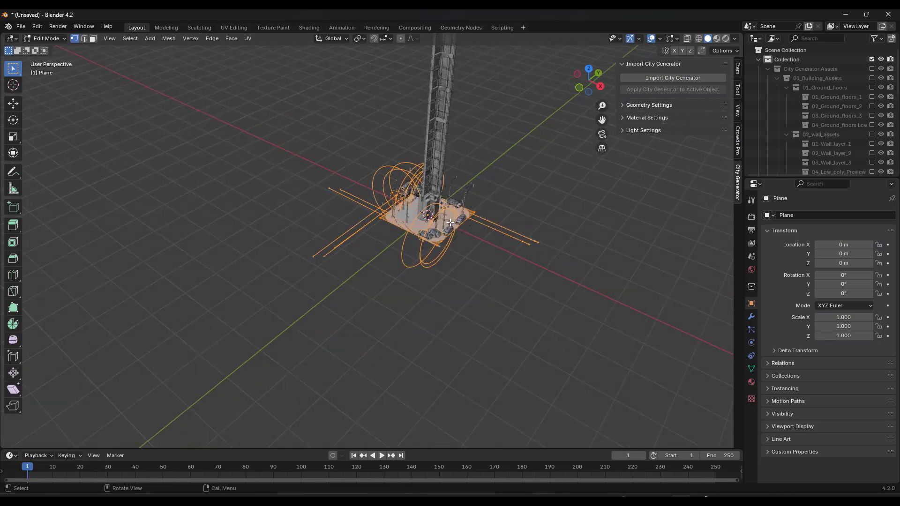
key("s")
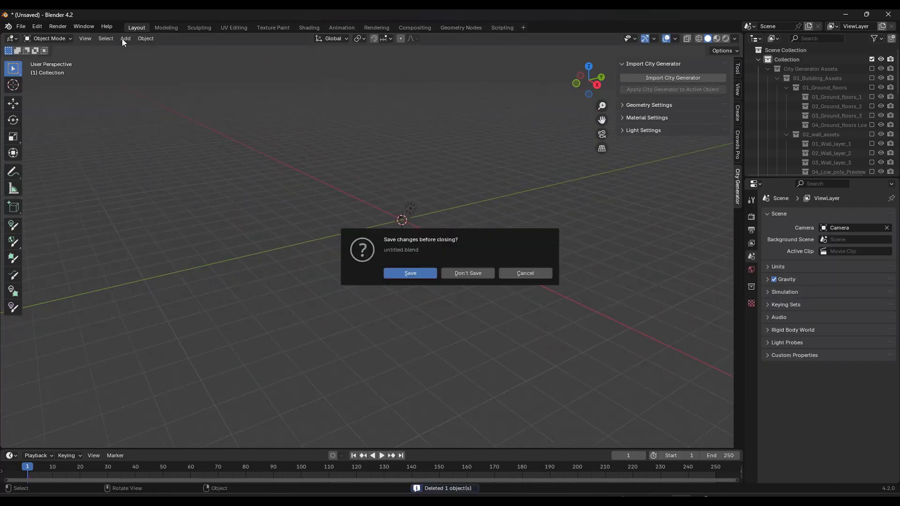
Delete the generated plane and cancel the save-before-closing prompt to keep working
left_click(467, 273)
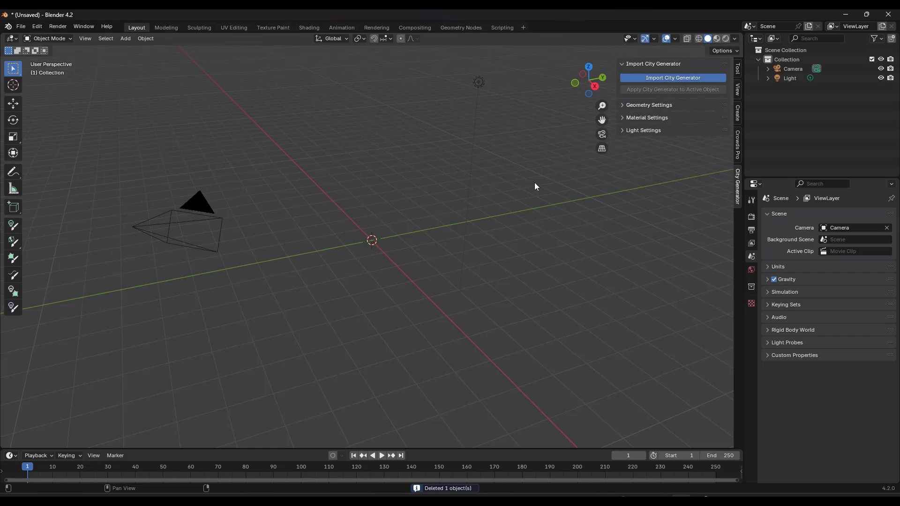
Import the ready-made generated city block and orbit around its two buildings
left_click(672, 78)
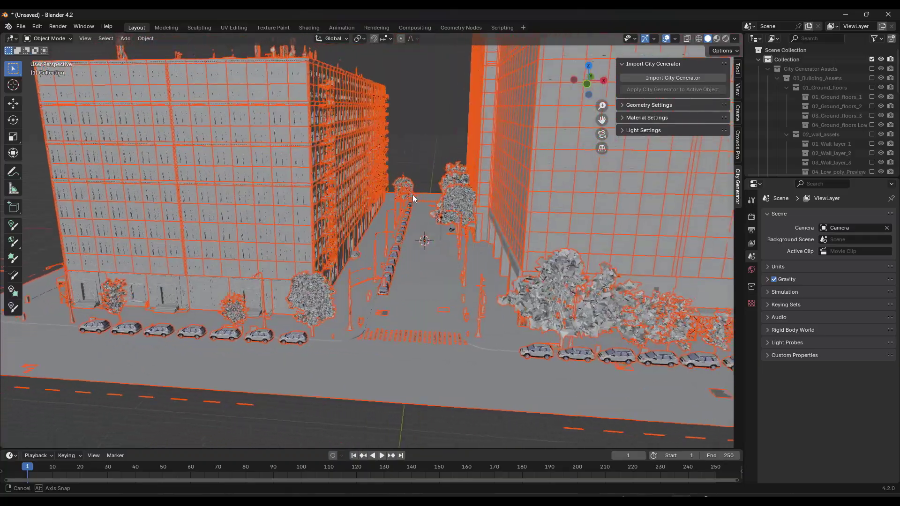
left_click_drag(424, 241, 451, 200)
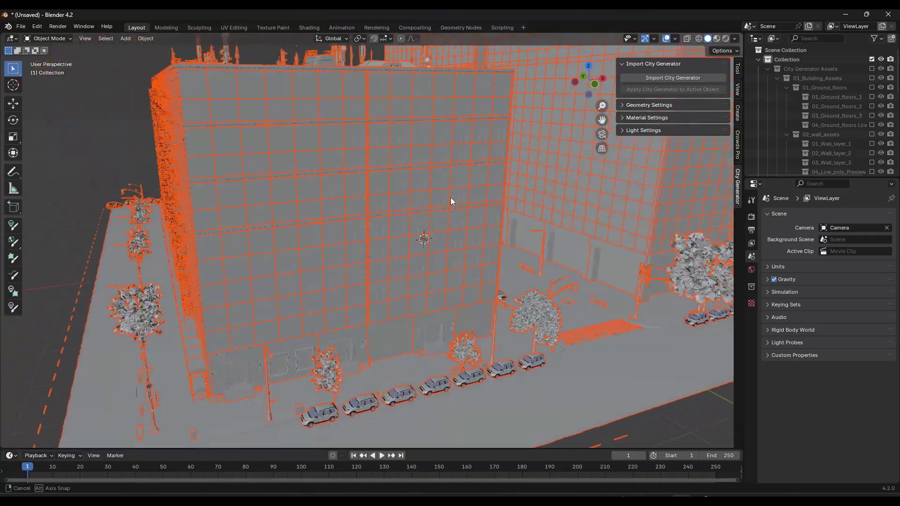
left_click_drag(451, 201, 514, 207)
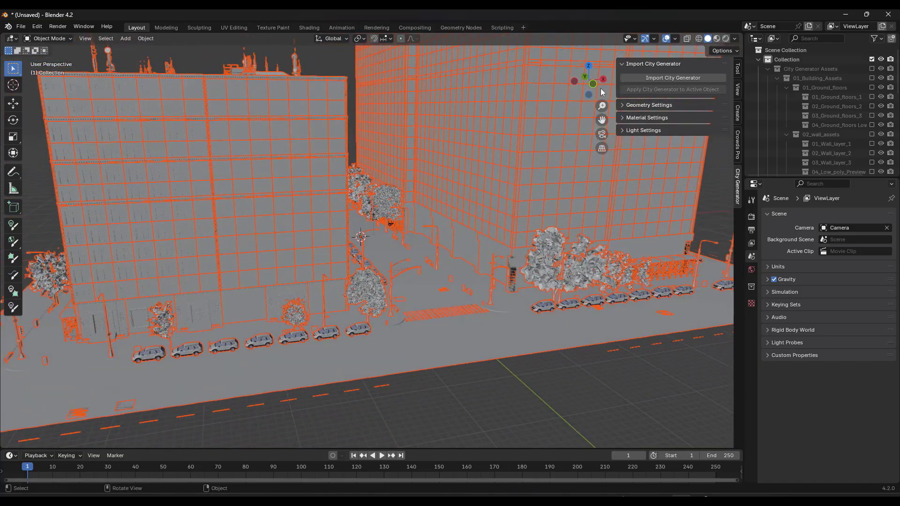
mouse_move(716, 39)
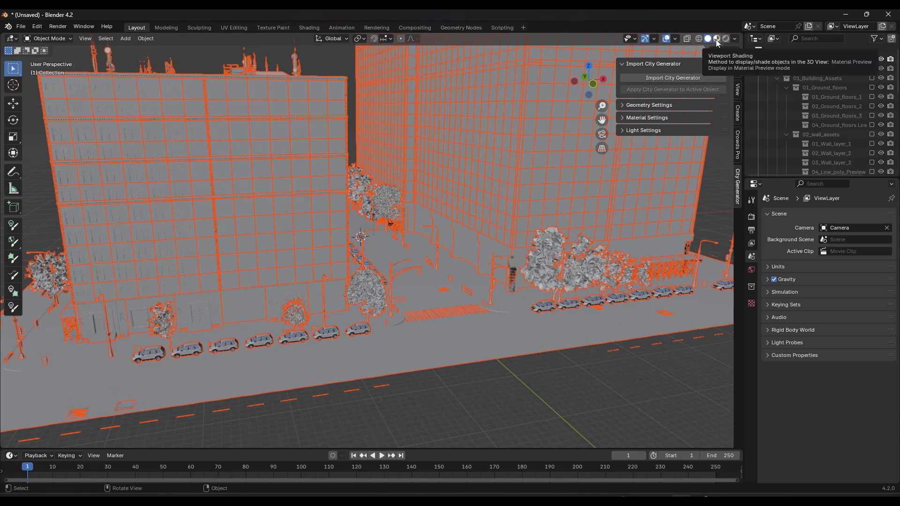
mouse_move(716, 43)
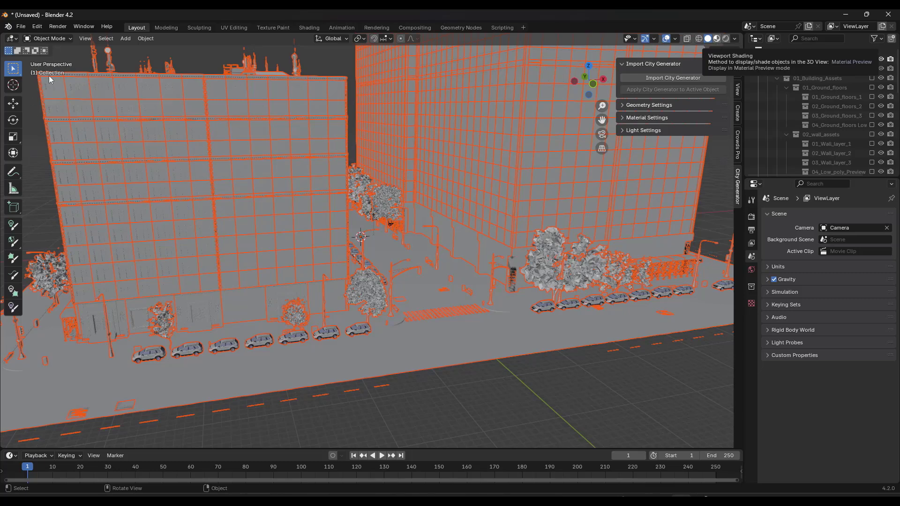
mouse_move(54, 85)
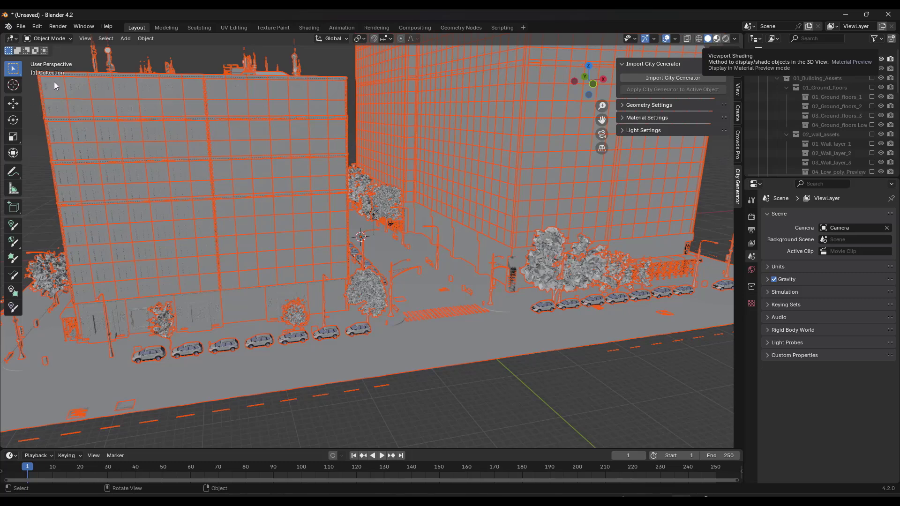
mouse_move(560, 154)
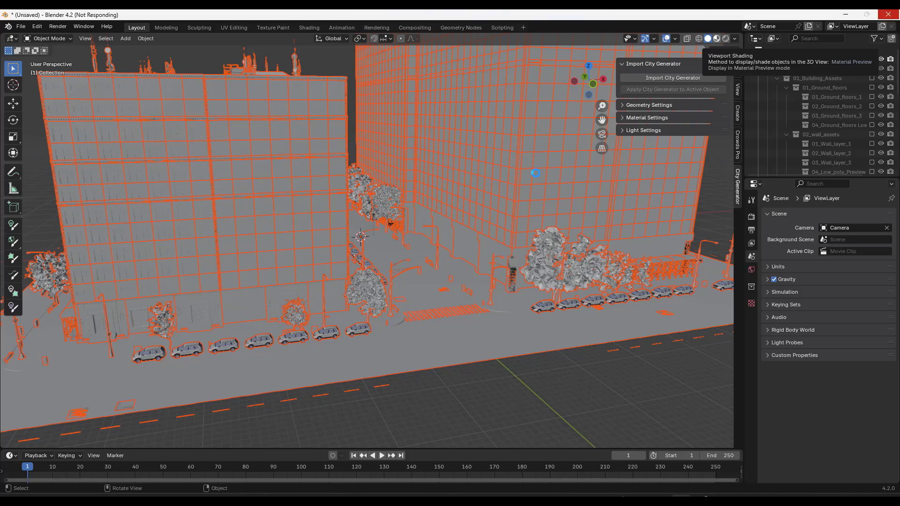
Switch viewport shading to Material Preview and frame the whole textured city block
left_click(716, 38)
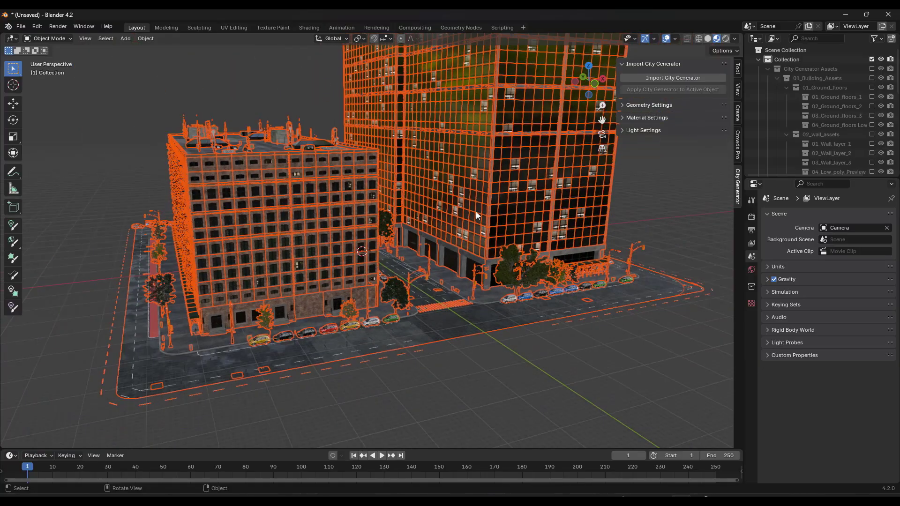
left_click_drag(477, 216, 444, 259)
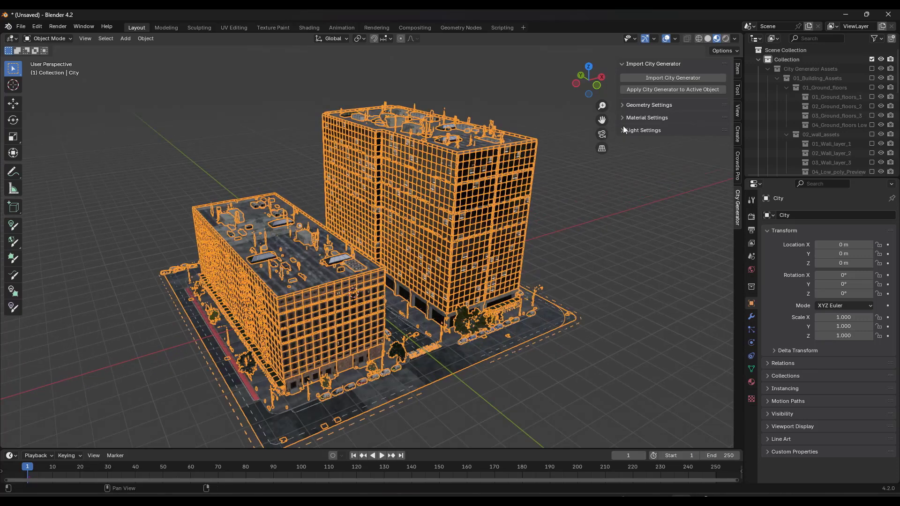
Expand Geometry, Material and Light Settings and turn on Low Poly Preview for the buildings
left_click(649, 105)
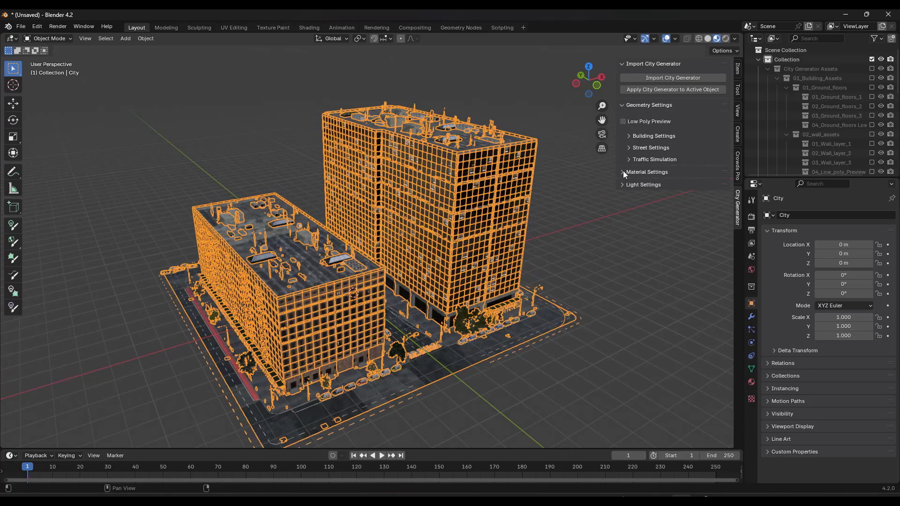
left_click(647, 172)
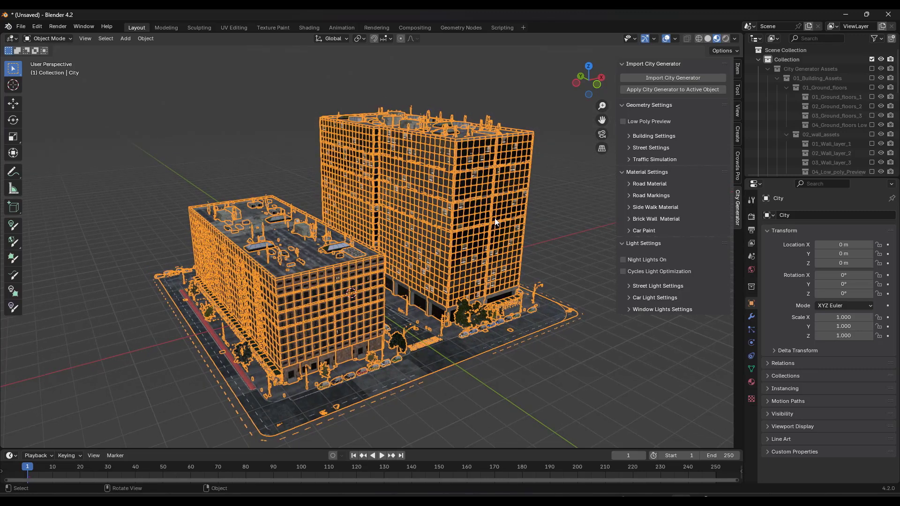
mouse_move(601, 135)
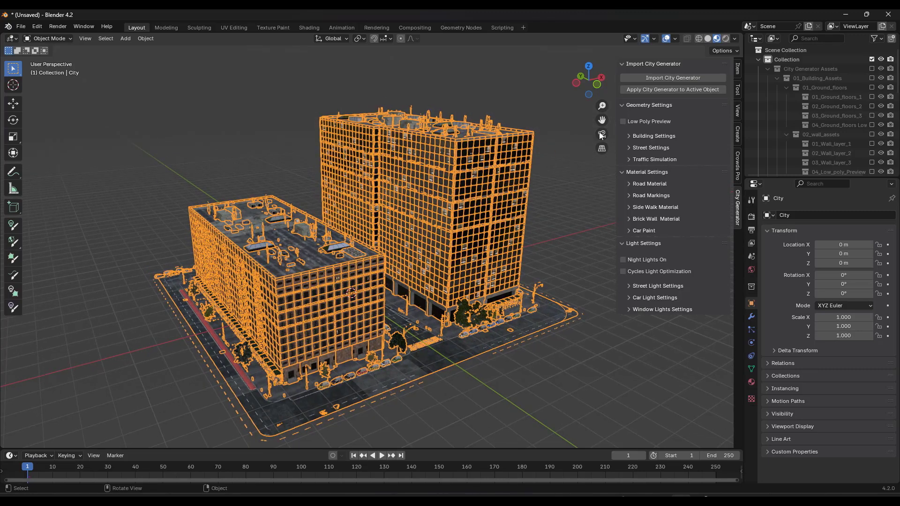
left_click(623, 121)
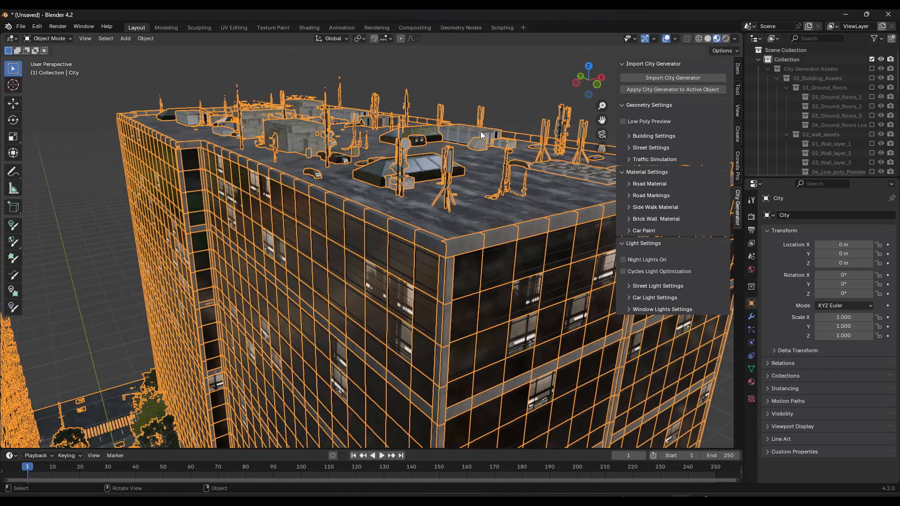
left_click(624, 121)
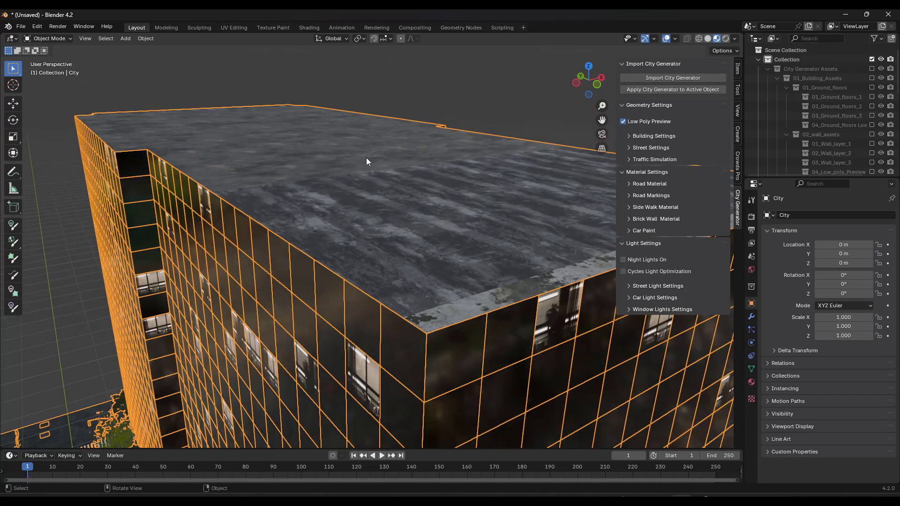
left_click(623, 121)
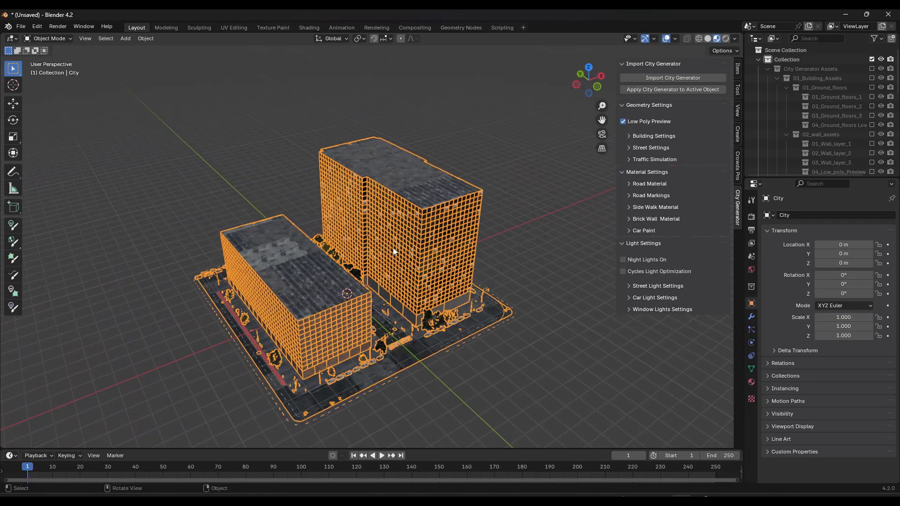
Turn off low-poly preview, expand Building Settings and toggle buildings-only and preview options
left_click(623, 121)
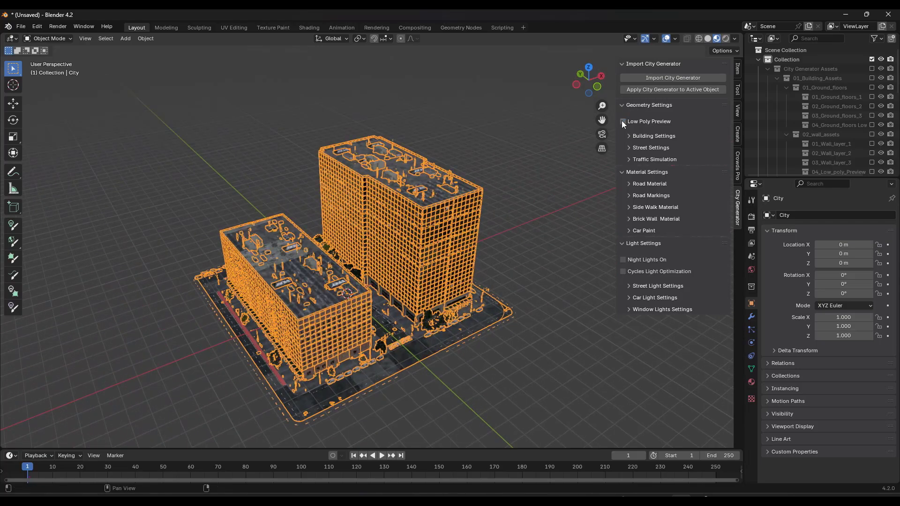
left_click(653, 135)
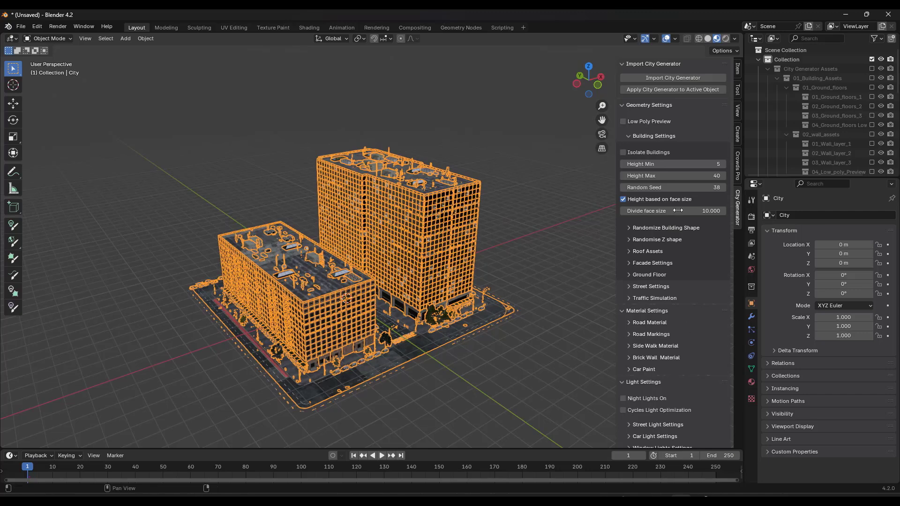
scroll("down", 3)
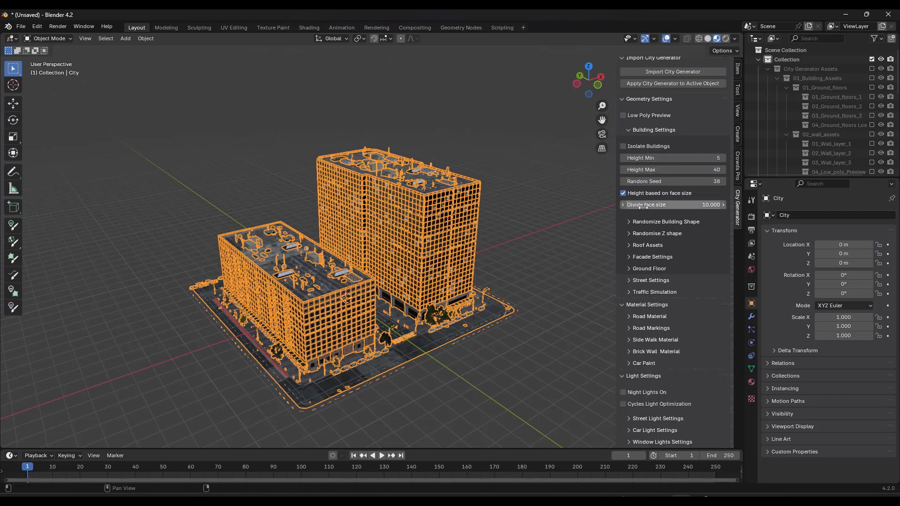
left_click(623, 147)
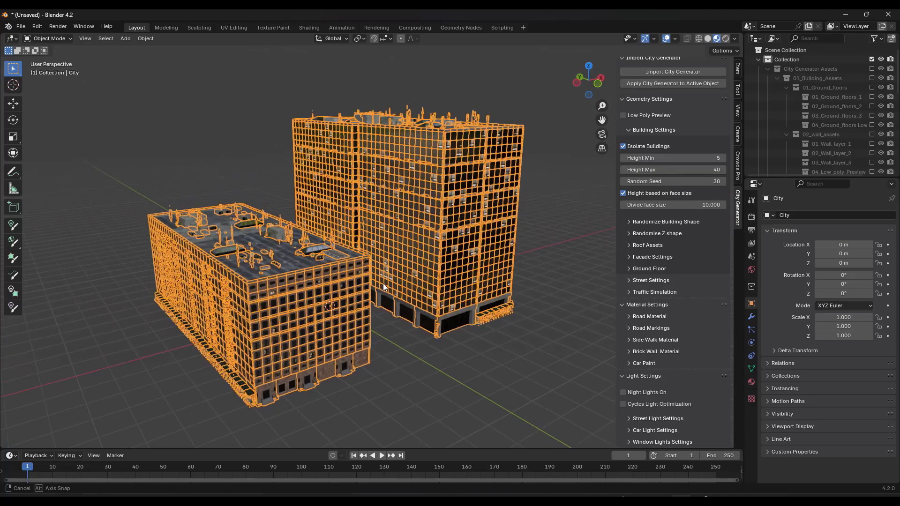
left_click(622, 116)
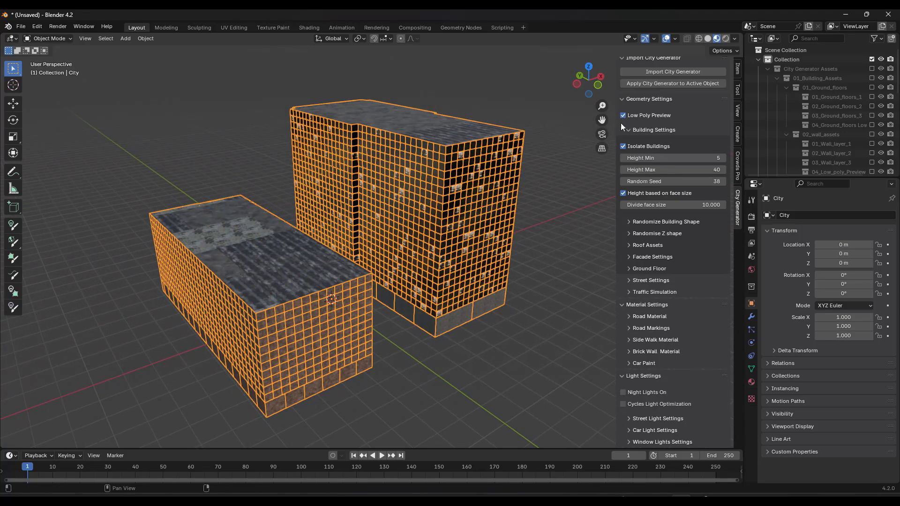
left_click(623, 116)
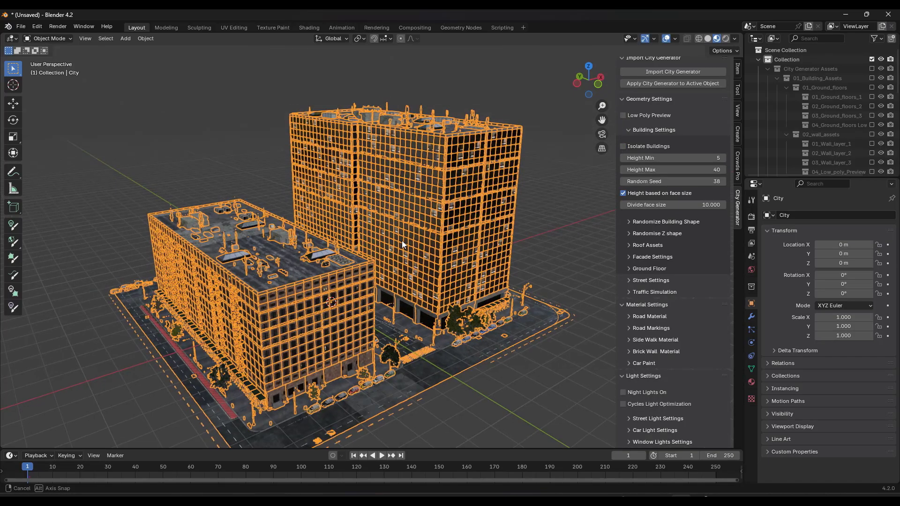
Set Height Max 20, Random Seed 145 and Height Min 3 for shorter buildings
left_click_drag(402, 246, 411, 292)
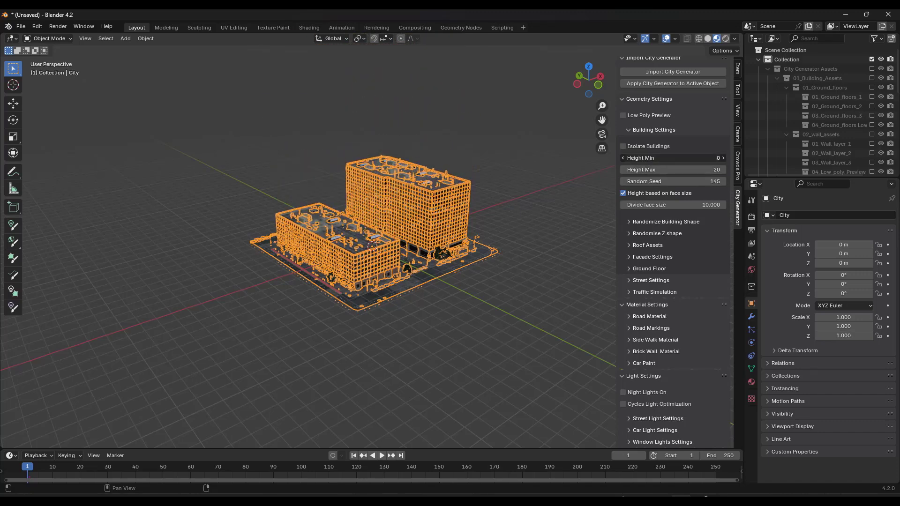
left_click_drag(671, 158, 689, 158)
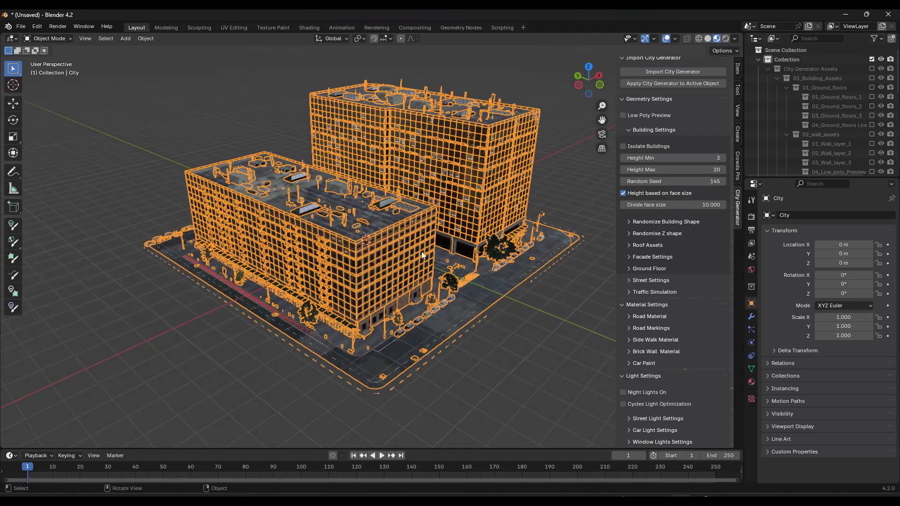
Enlarge the City mesh in Edit Mode so several blocks of towers generate, and collapse the Outliner collection
key("Tab")
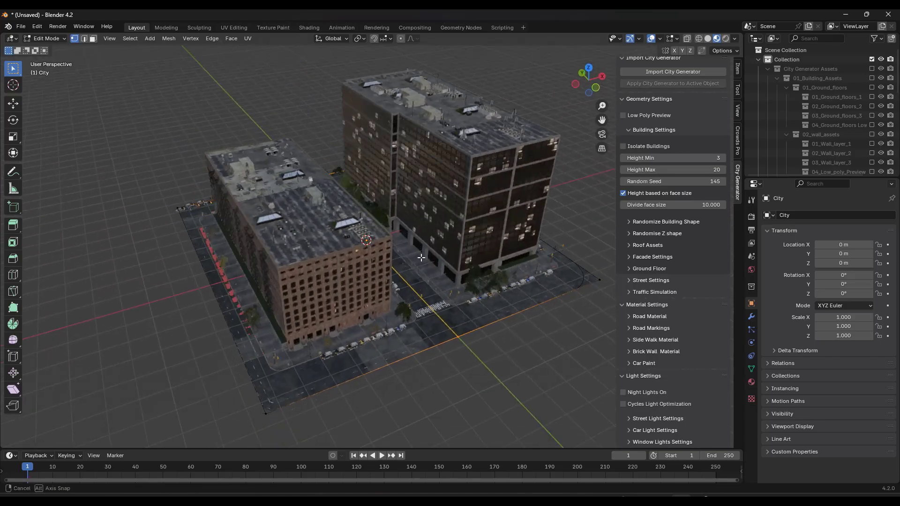
key("Tab")
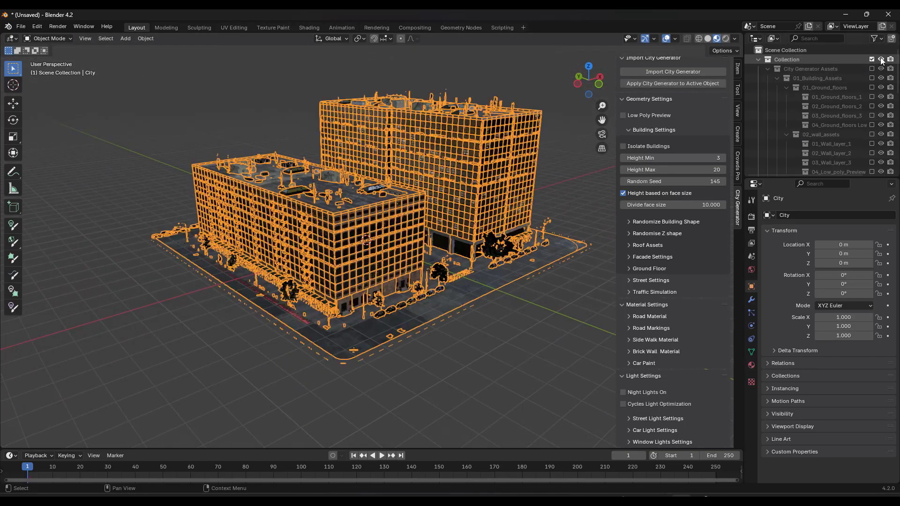
left_click(768, 68)
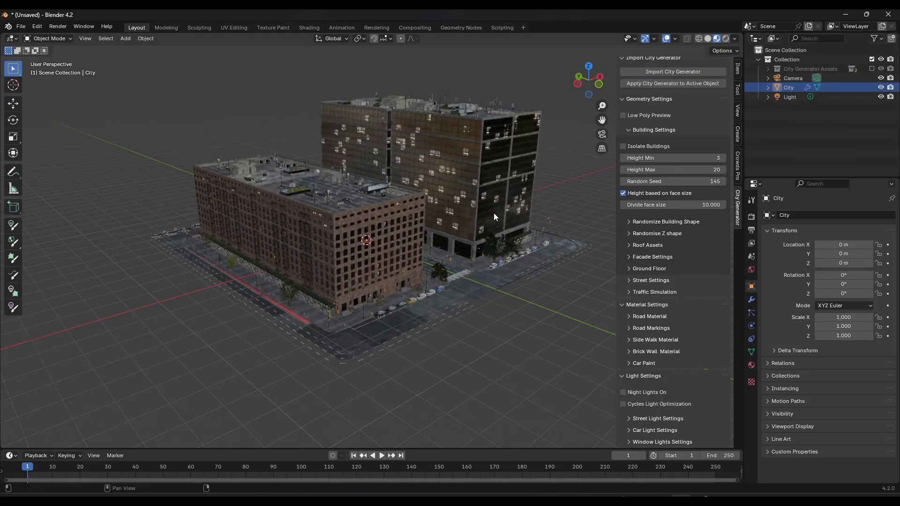
key("Tab")
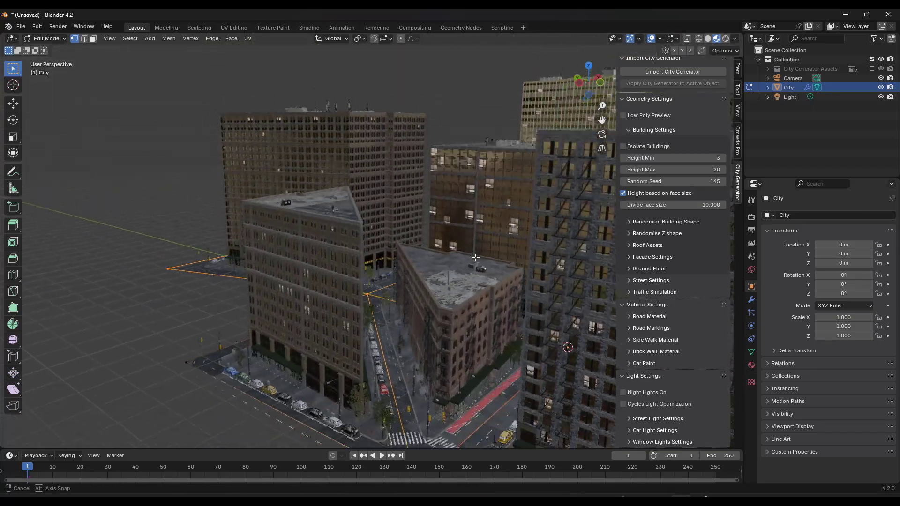
left_click_drag(476, 257, 423, 298)
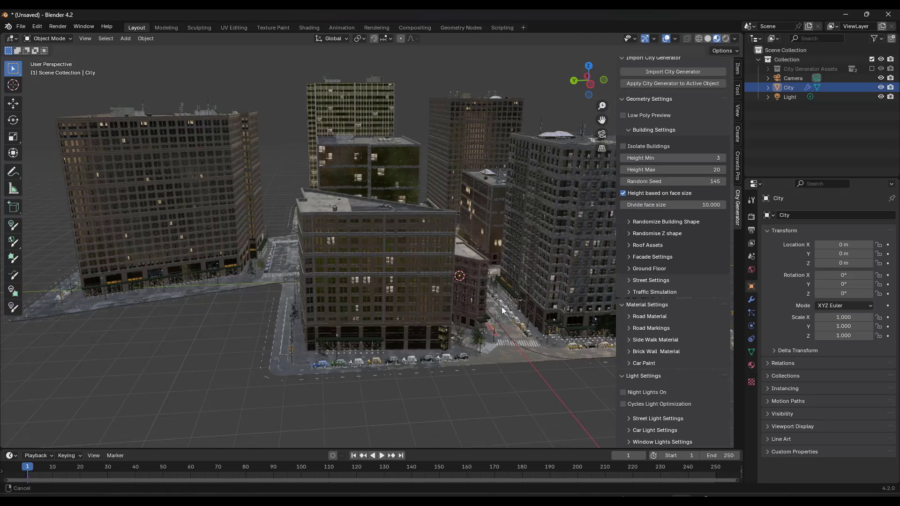
Bring the viewport down to street level looking along the road of parked cars
left_click_drag(502, 310, 425, 320)
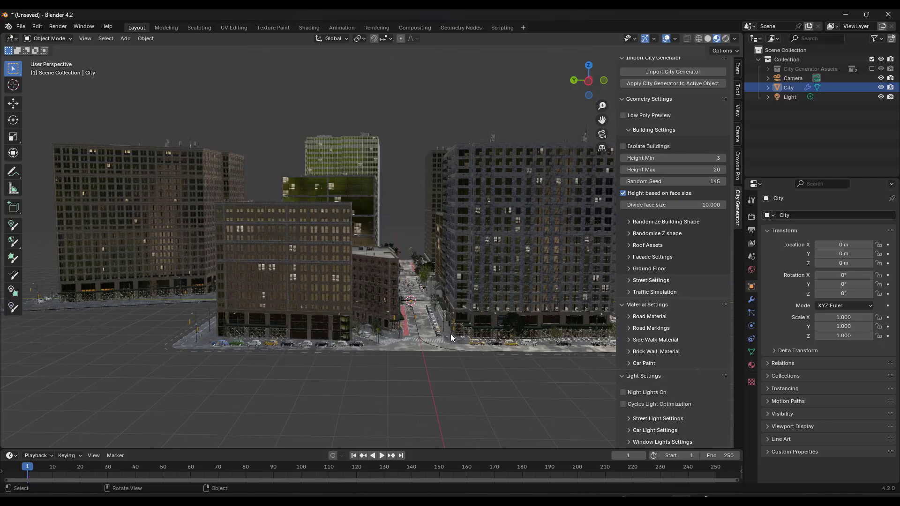
mouse_move(415, 323)
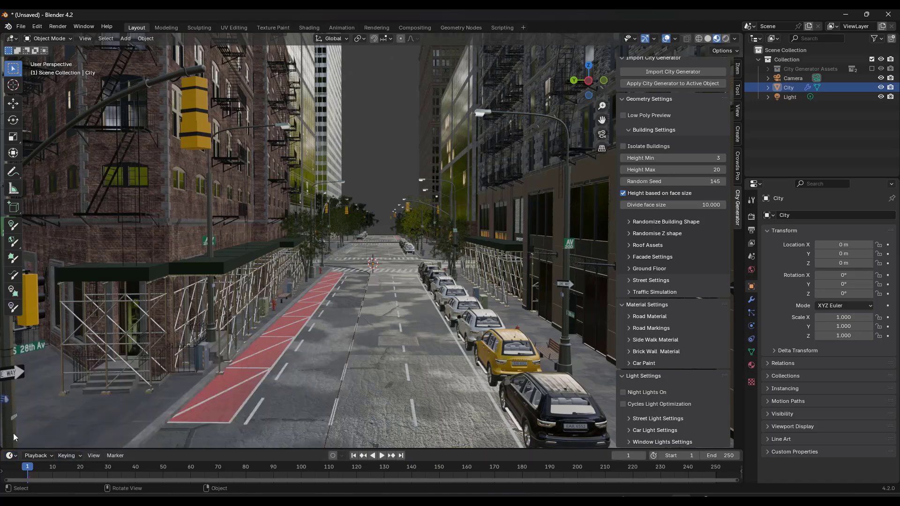
Show the asset library with all catalogs and browse to the mq_0000 generic sky world
left_click(10, 455)
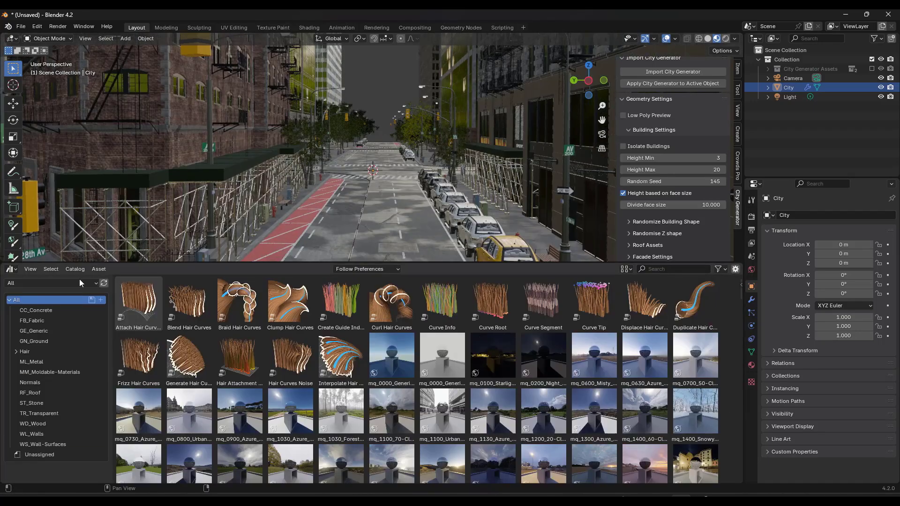
left_click(51, 282)
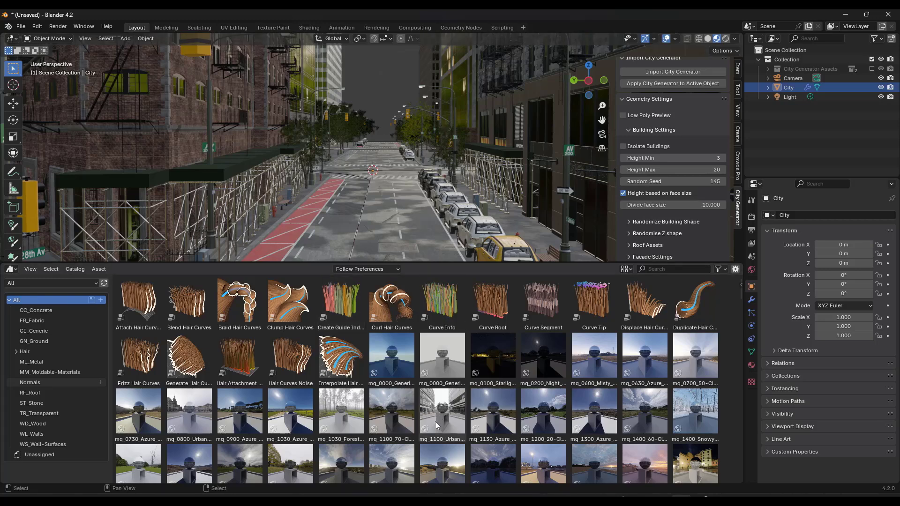
scroll("down", 3)
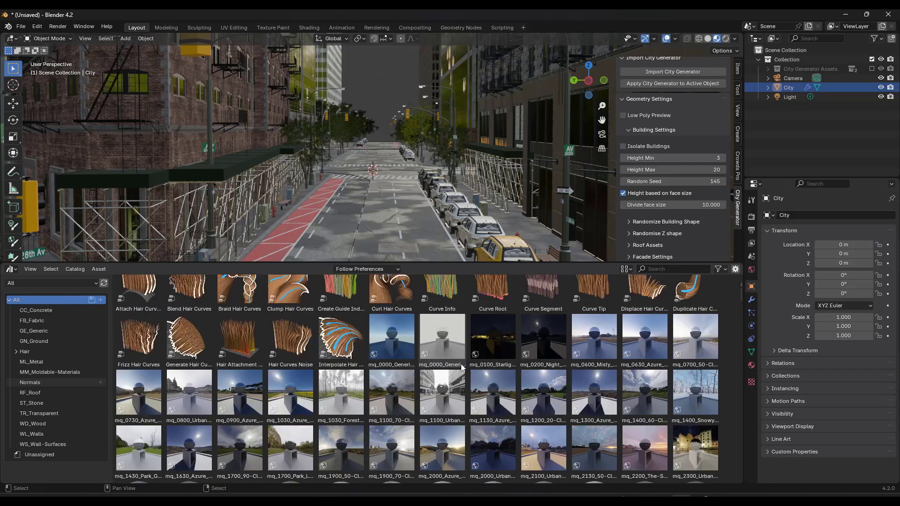
mouse_move(392, 339)
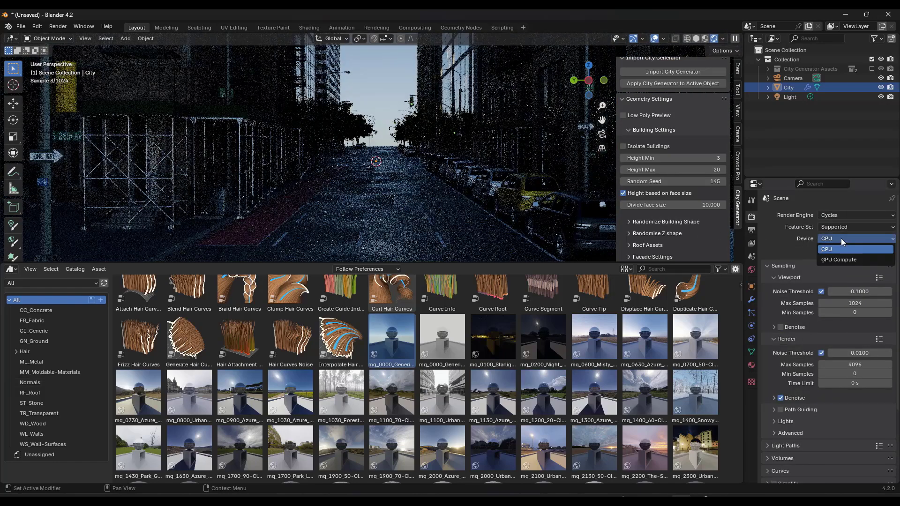
Render Cycles on GPU Compute and check the sky world nodes in Shading before returning to Layout
left_click(840, 260)
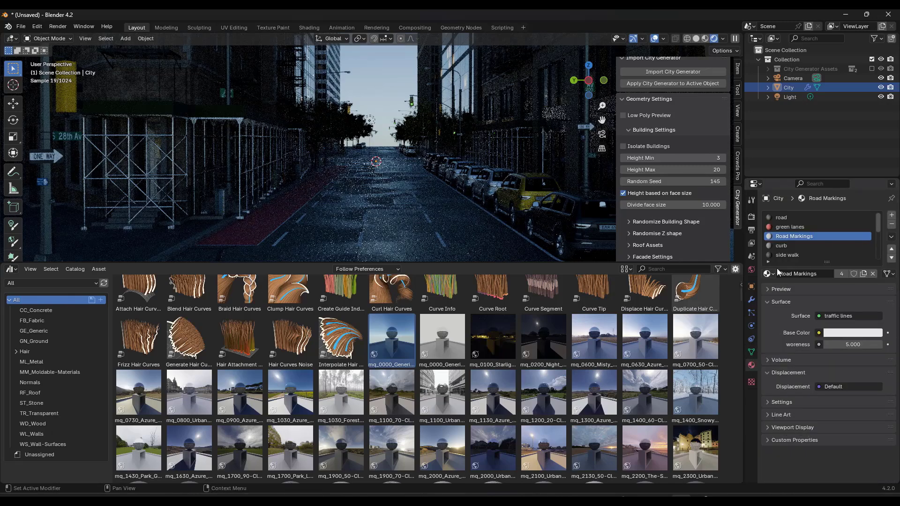
left_click(309, 27)
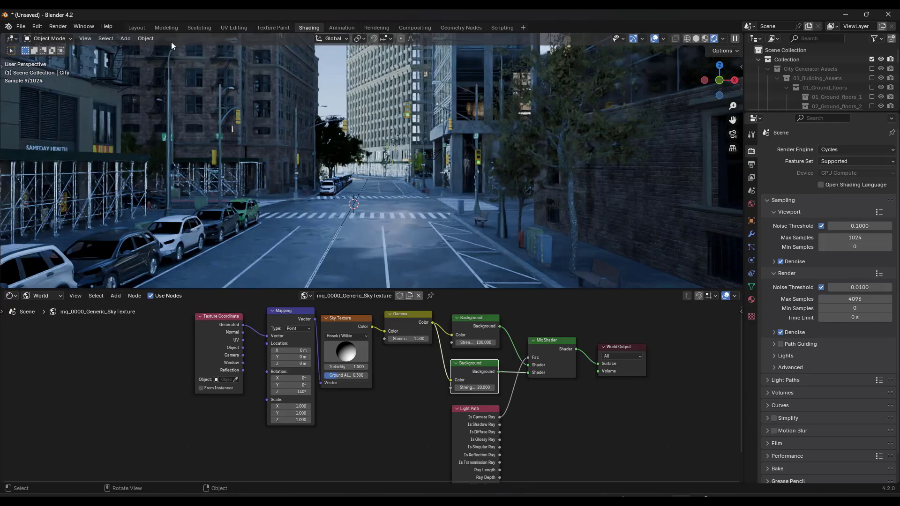
mouse_move(459, 188)
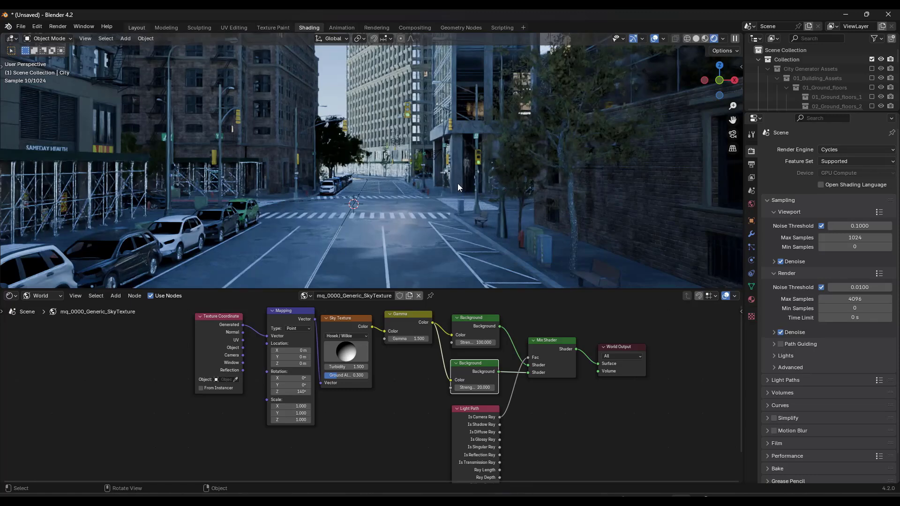
left_click(136, 27)
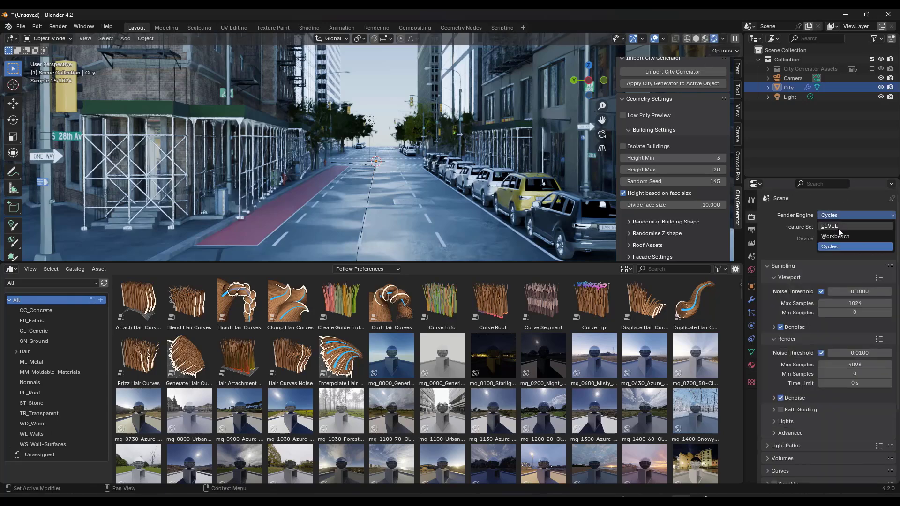
Switch the render engine to EEVEE and pull back to see the whole city
left_click(830, 226)
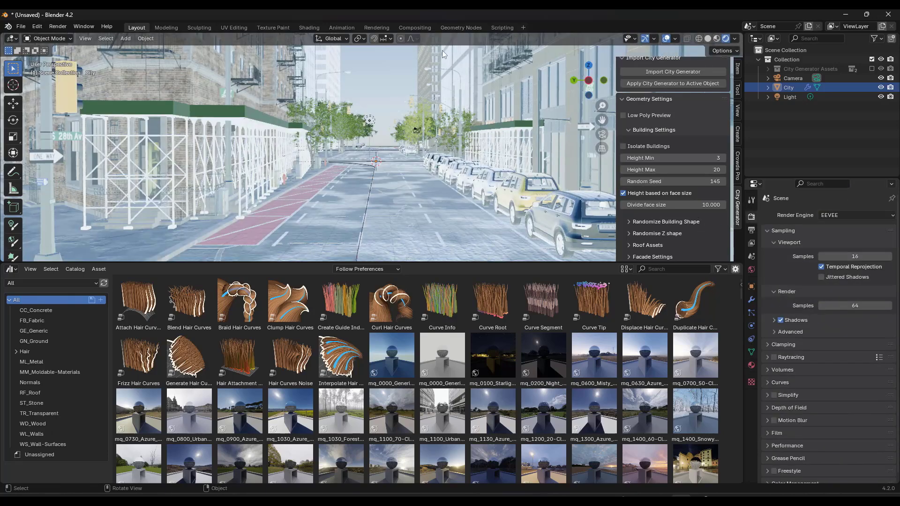
left_click_drag(344, 173, 402, 114)
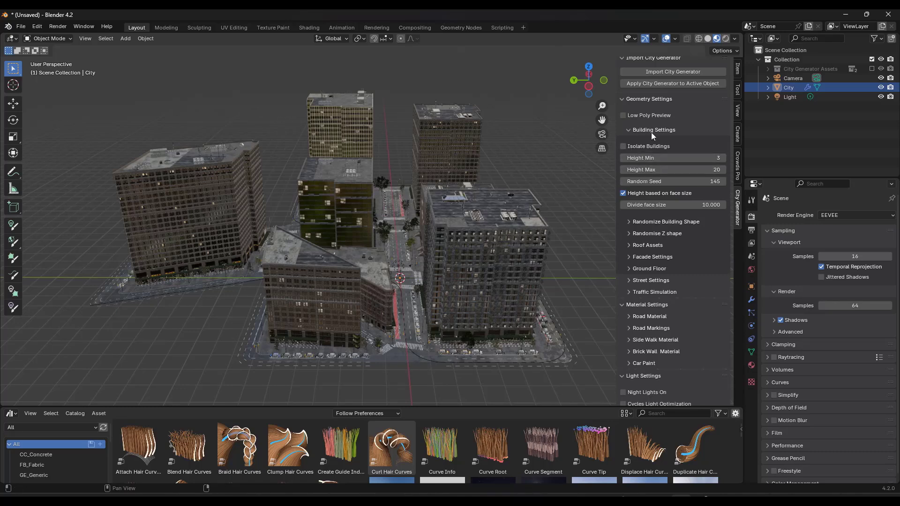
Isolate the buildings in low poly preview and adjust the minimum building height
left_click(623, 152)
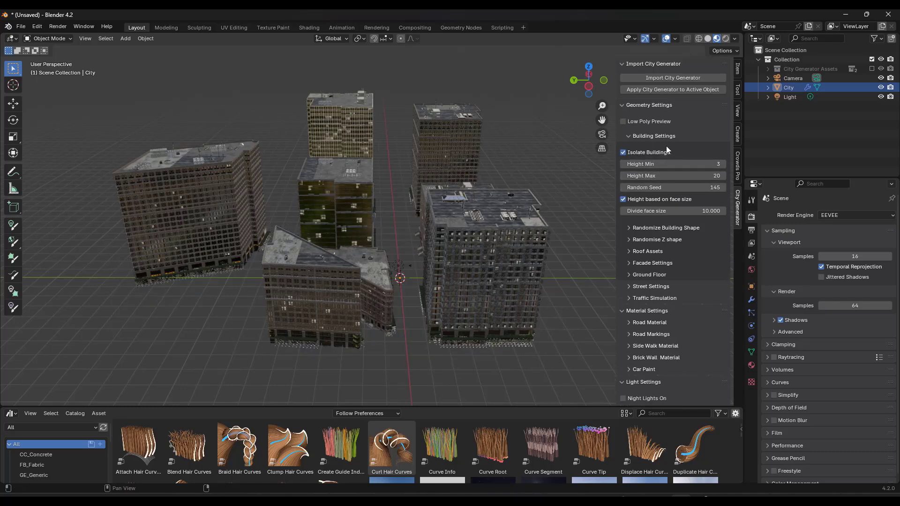
left_click(623, 121)
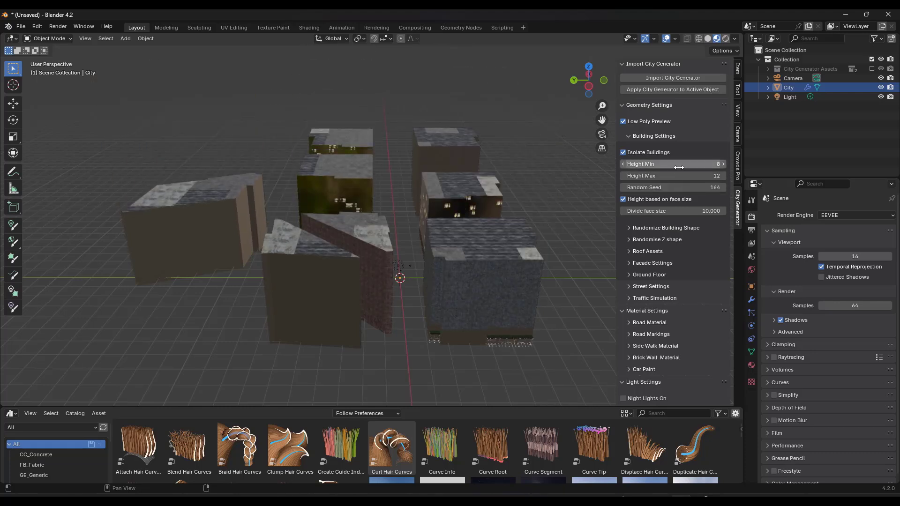
left_click_drag(690, 163, 632, 163)
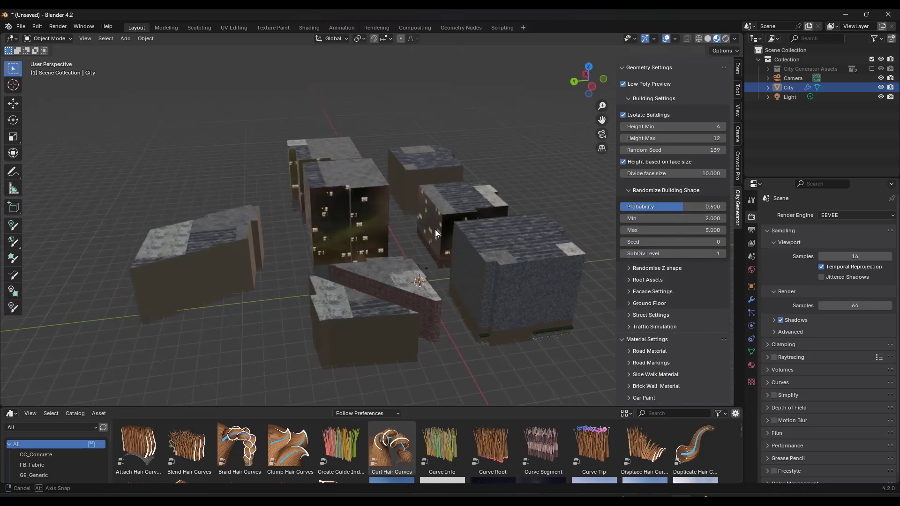
left_click_drag(437, 232, 416, 284)
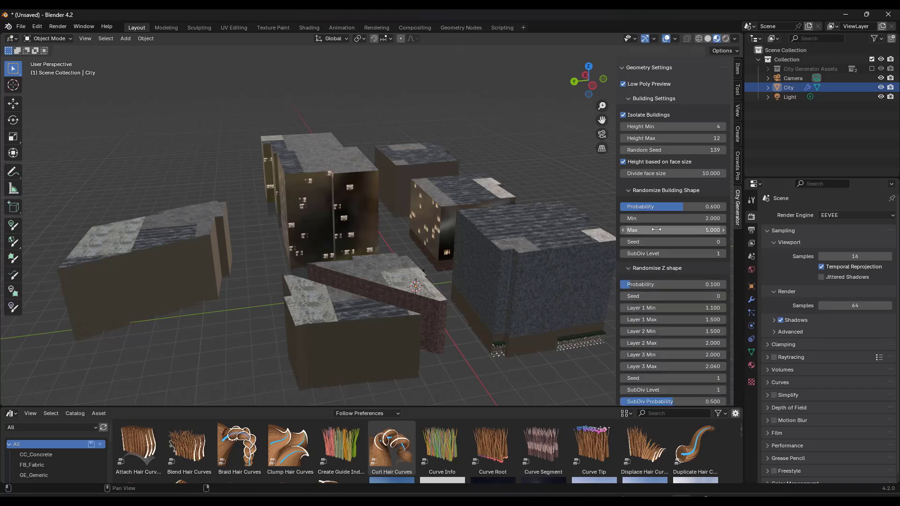
Tune building shape randomization to probability 0.464 with maximum 1.920
left_click_drag(651, 206, 666, 207)
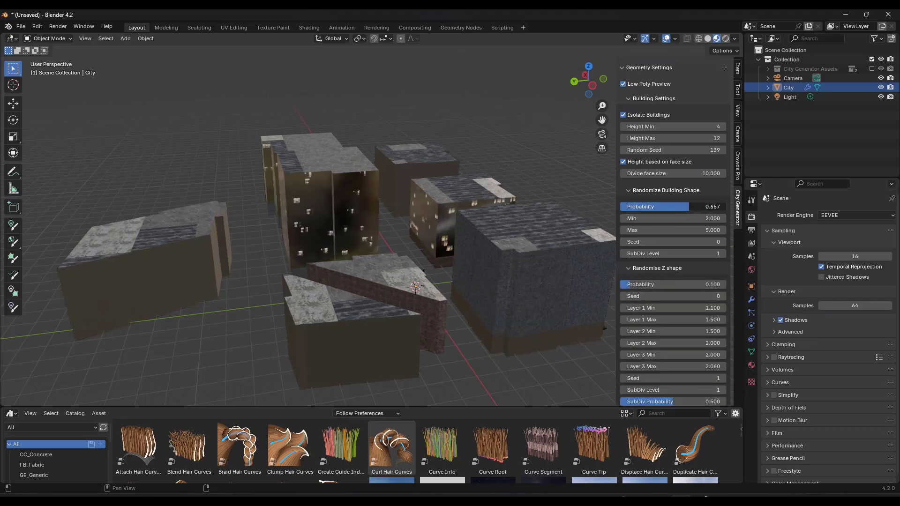
left_click_drag(689, 207, 655, 207)
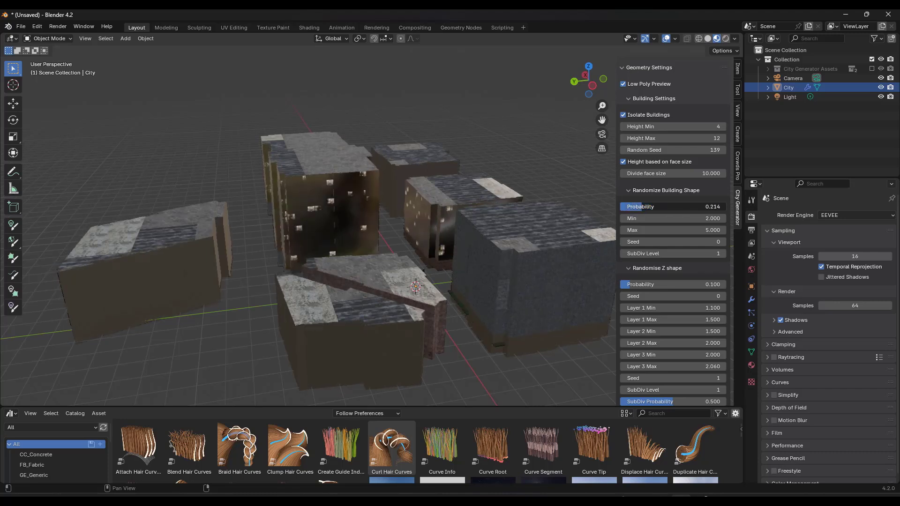
left_click_drag(660, 206, 689, 206)
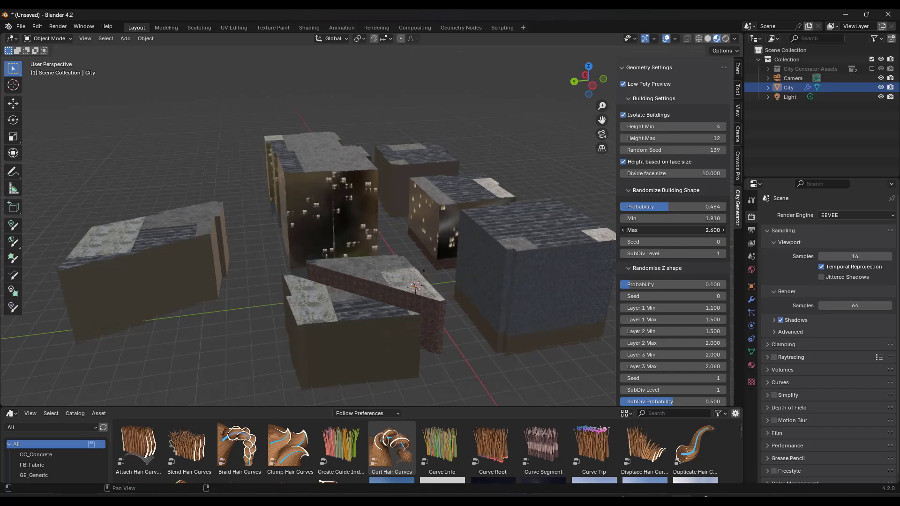
left_click_drag(660, 230, 700, 230)
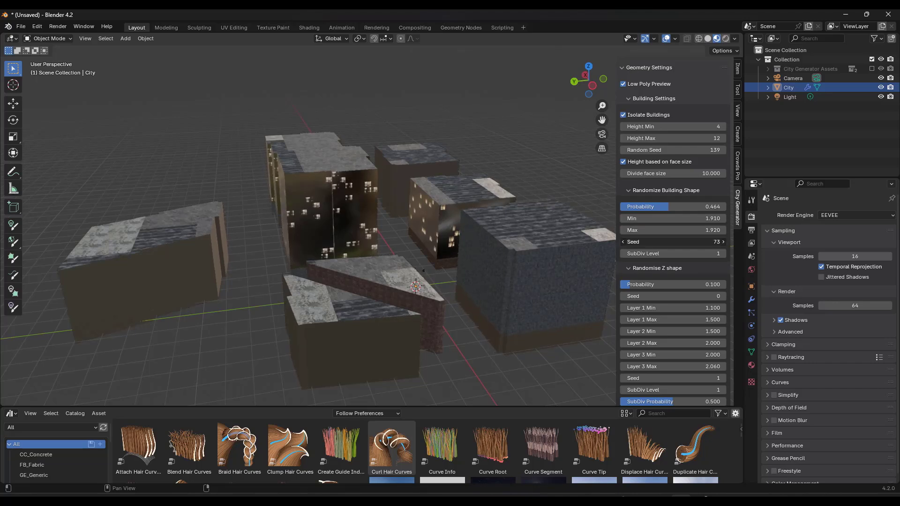
Set the shape randomization seed to 94 and subdivision level 3
left_click(722, 242)
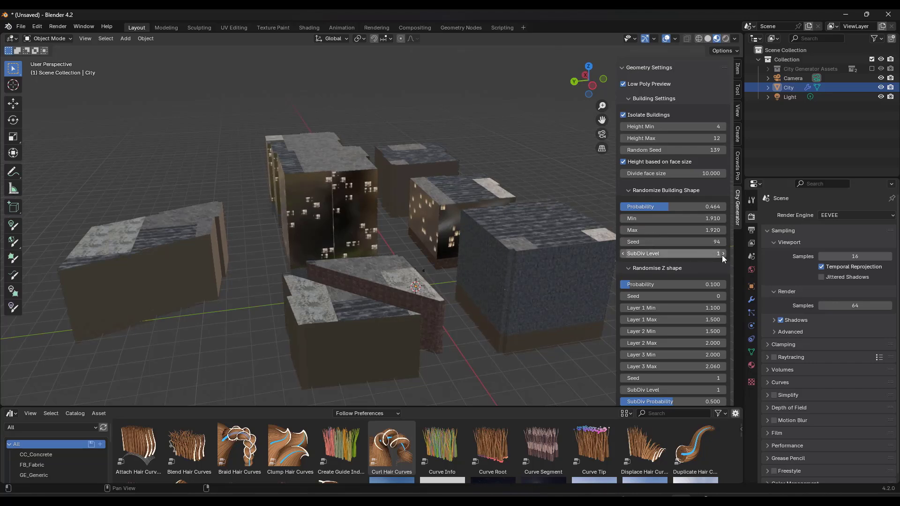
left_click(723, 253)
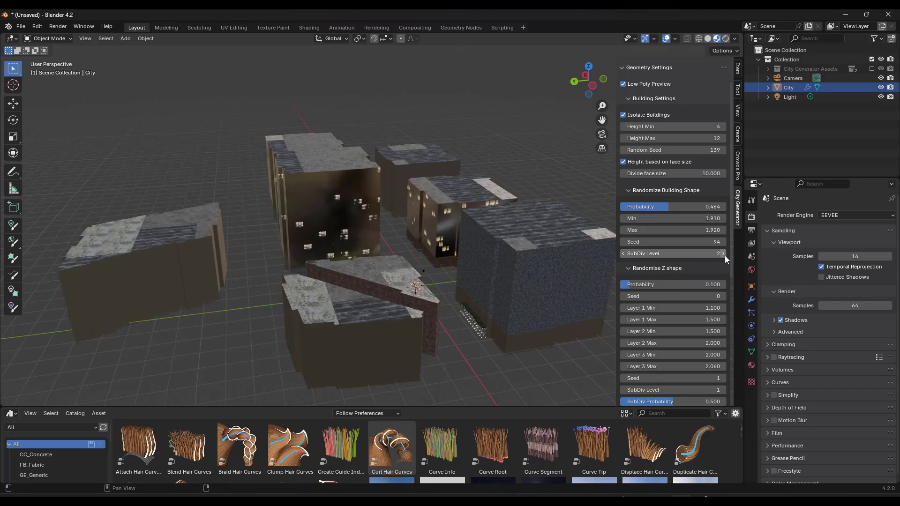
left_click(723, 253)
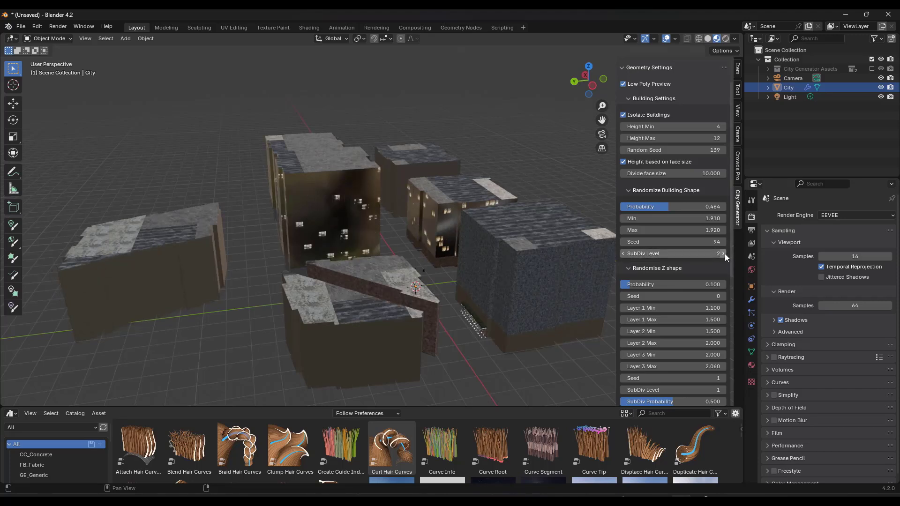
left_click(725, 253)
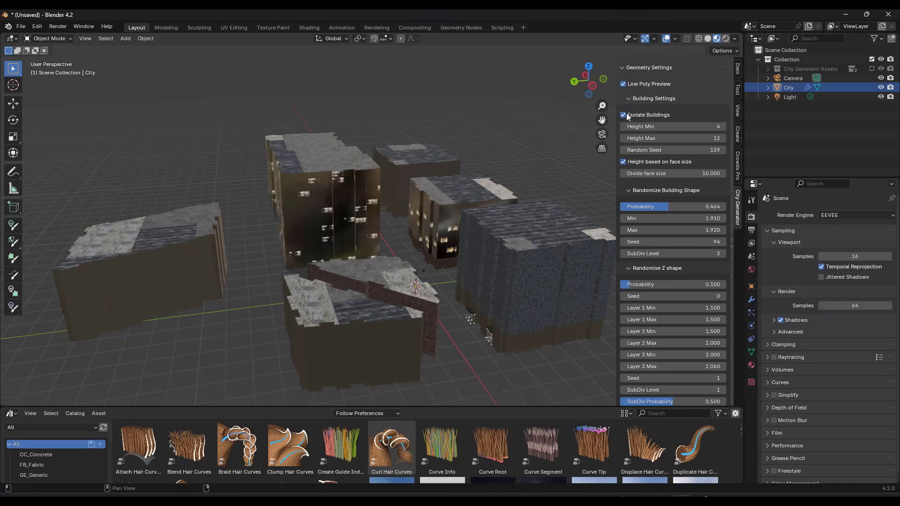
Show buildings in full detail and lower the Z-shape tier probability to 0.004
left_click(622, 83)
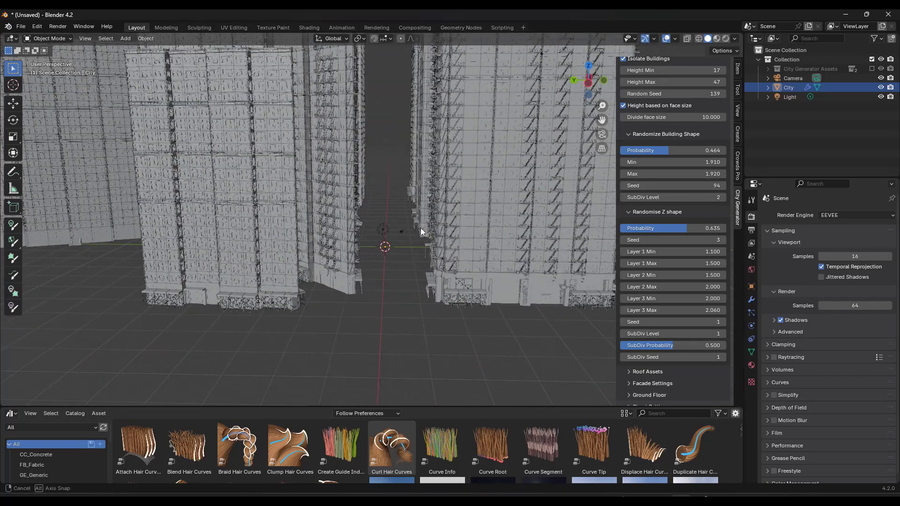
left_click_drag(422, 231, 368, 172)
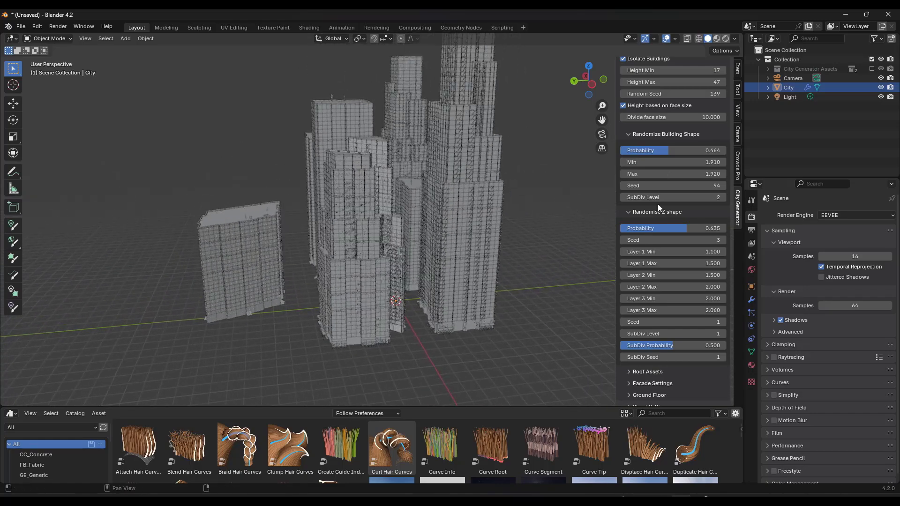
left_click_drag(689, 228, 649, 227)
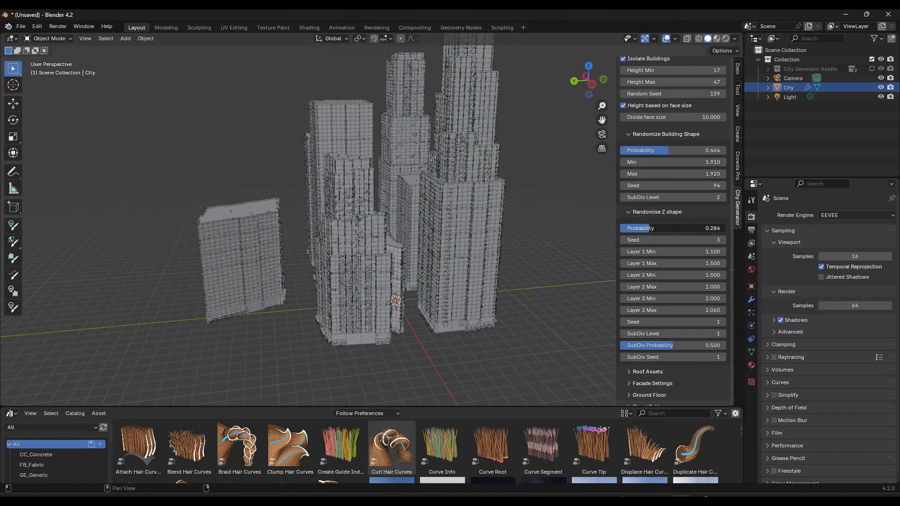
left_click_drag(660, 228, 677, 228)
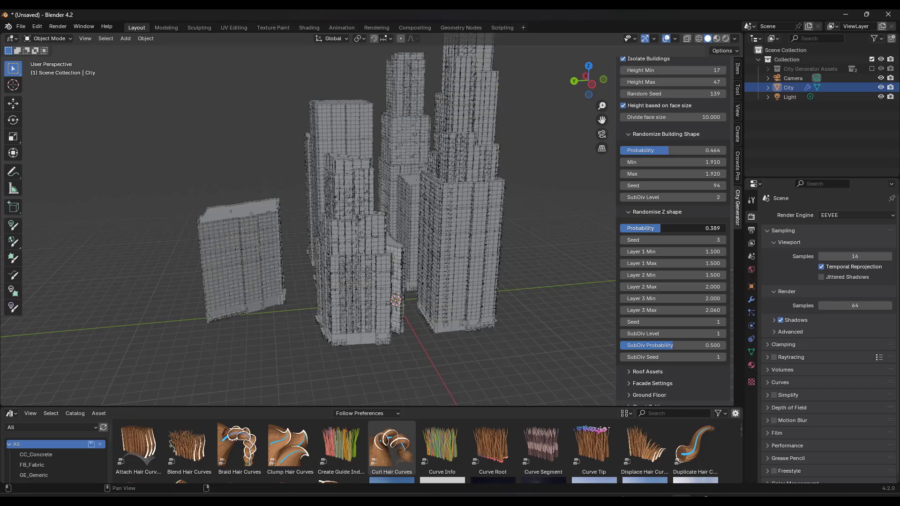
Limit building heights to 0–28 and display the buildings with their materials
left_click(672, 70)
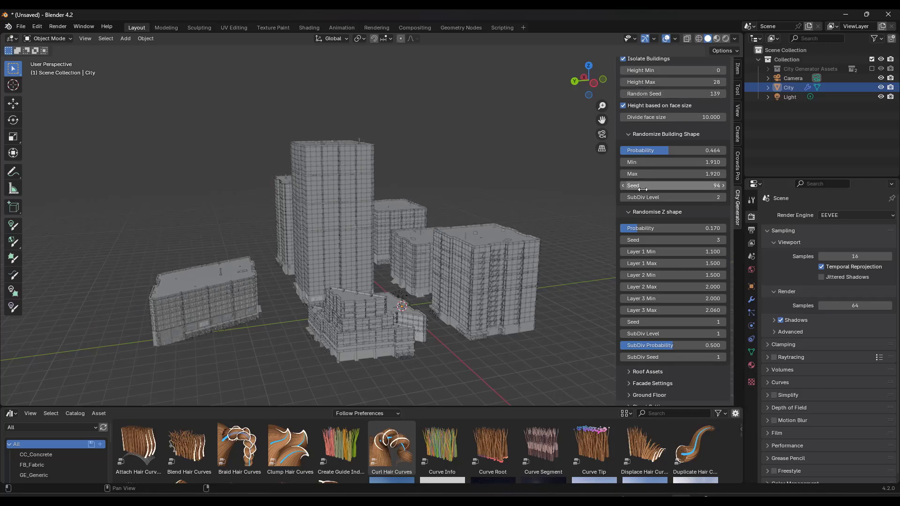
mouse_move(641, 232)
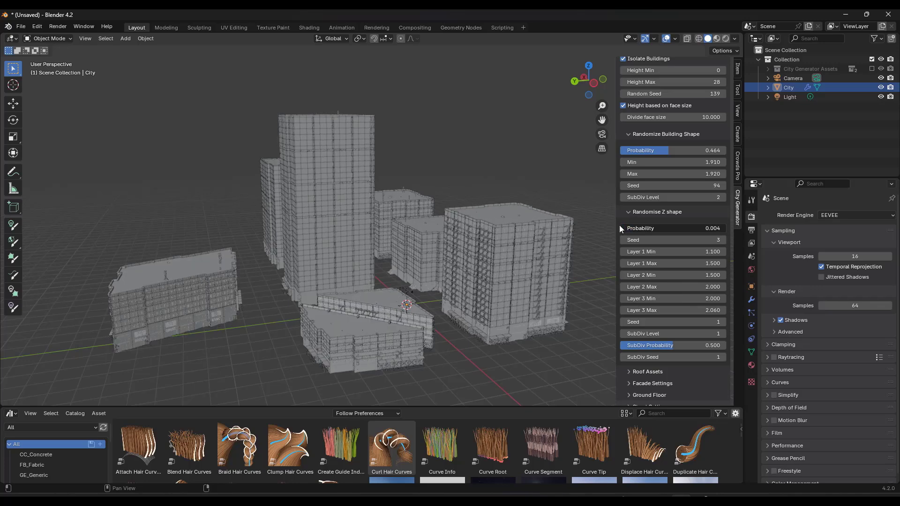
scroll("down", 3)
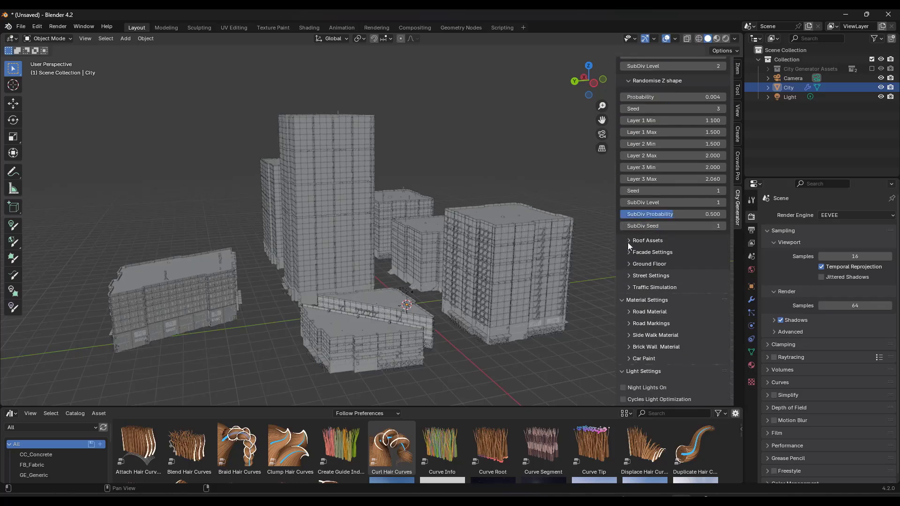
left_click(648, 240)
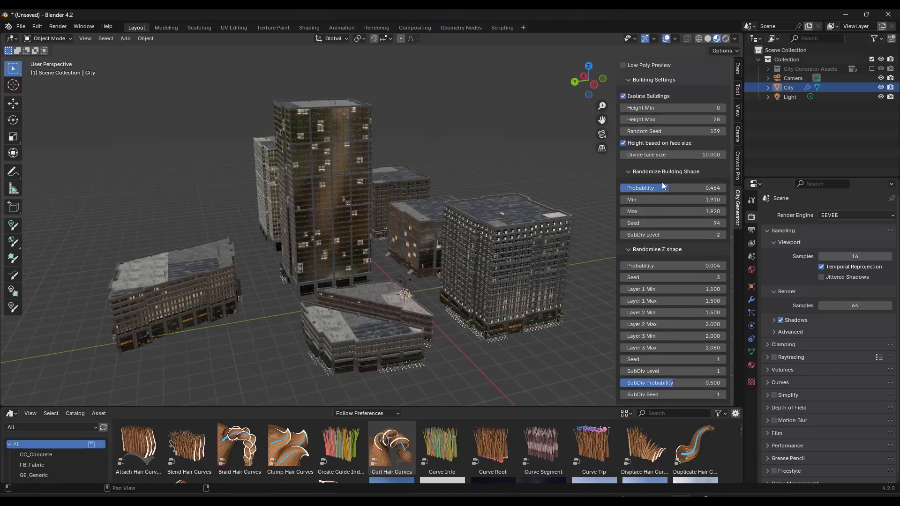
Bring the streets back around the buildings and set facade wall asset seed to 15
scroll("down", 3)
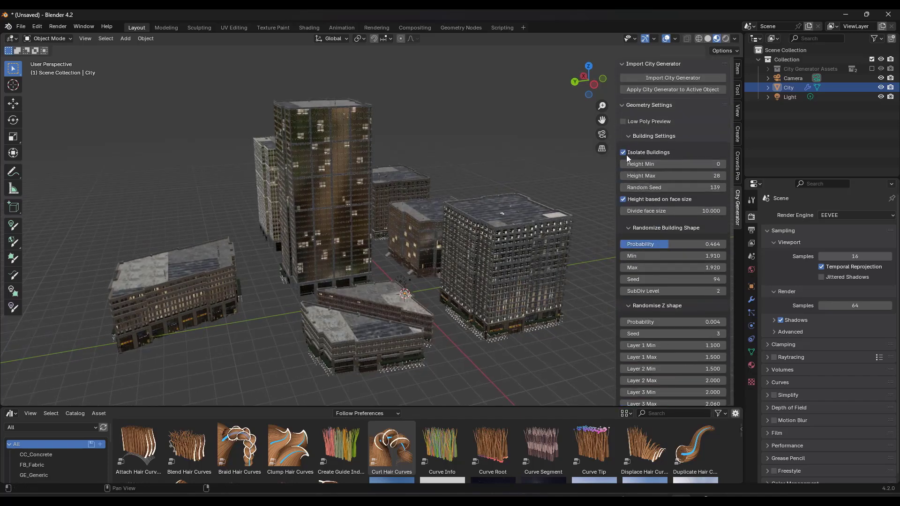
left_click(622, 152)
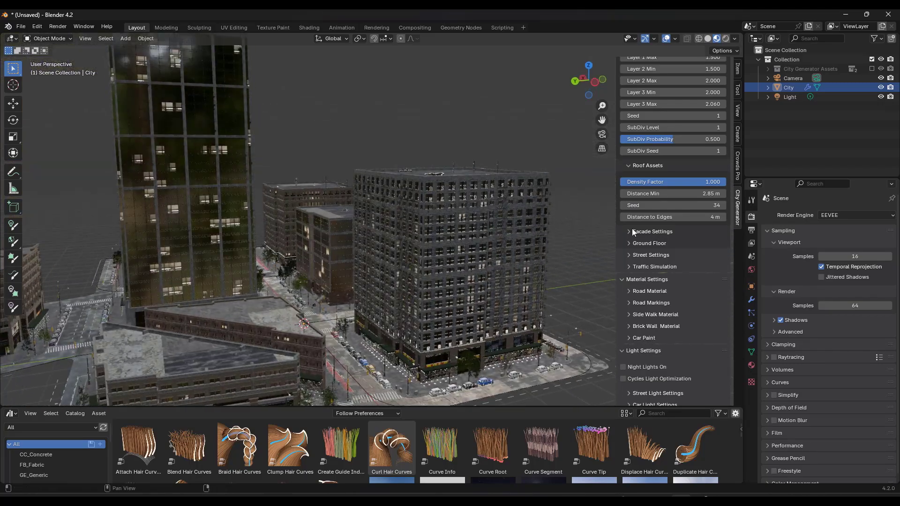
left_click(653, 231)
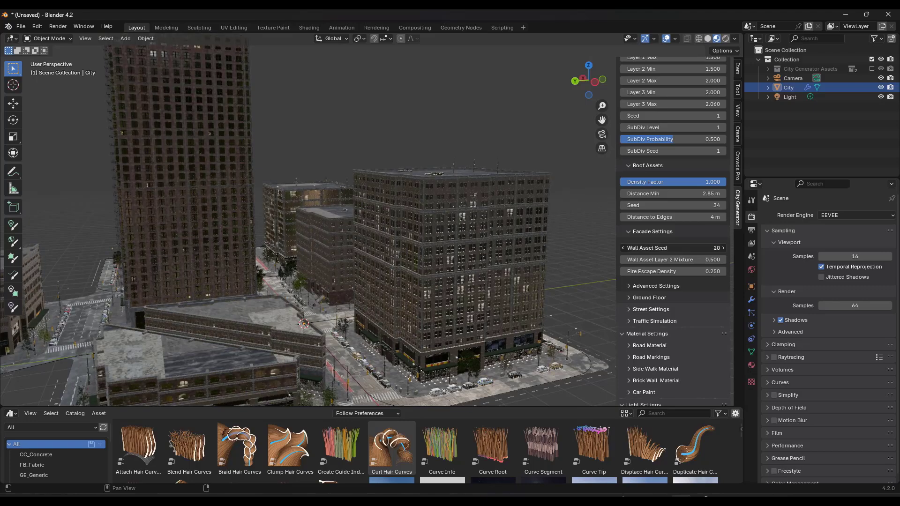
left_click(720, 248)
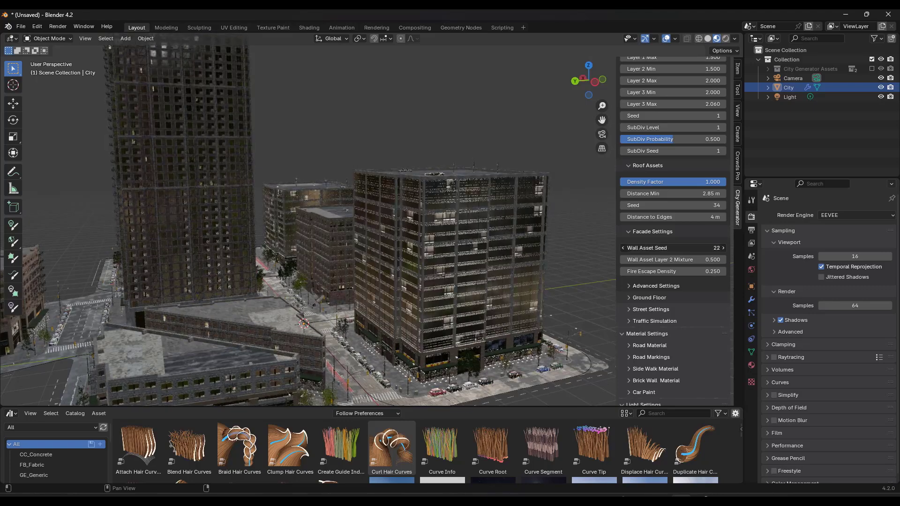
left_click(722, 248)
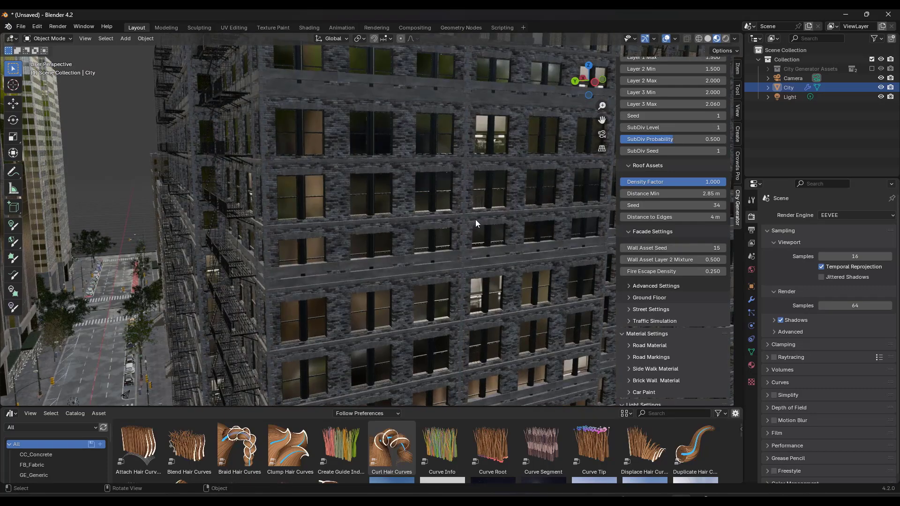
Orbit away from the brick facade and expand the ground floor storefront settings
left_click_drag(477, 223, 436, 211)
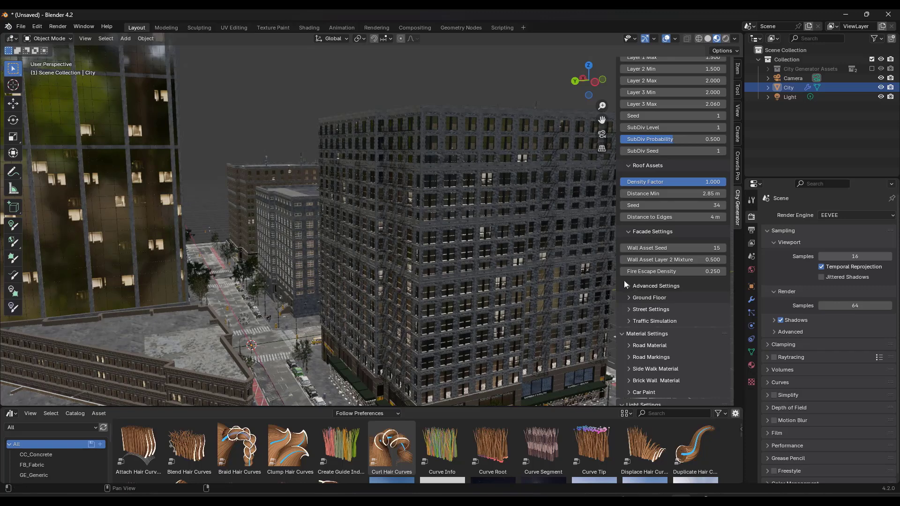
left_click(656, 285)
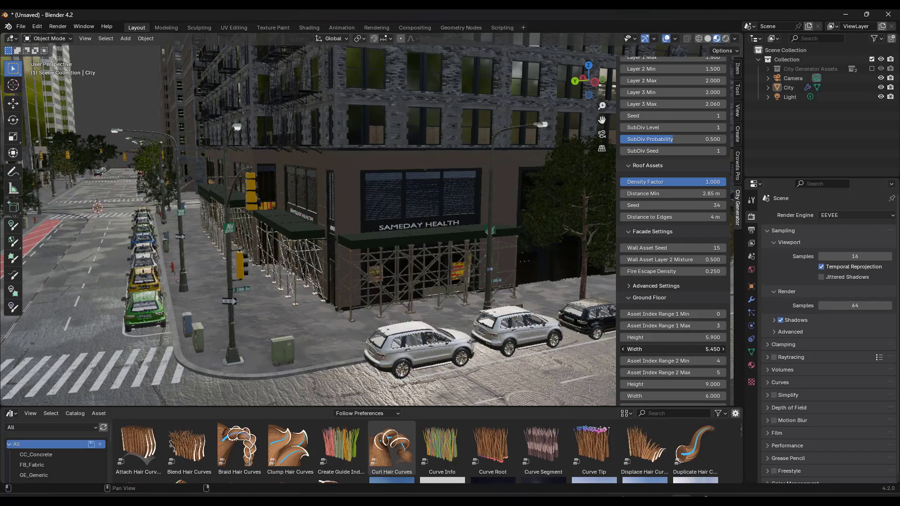
Check the streets in isolation and set street scale to 0.790
scroll("down", 3)
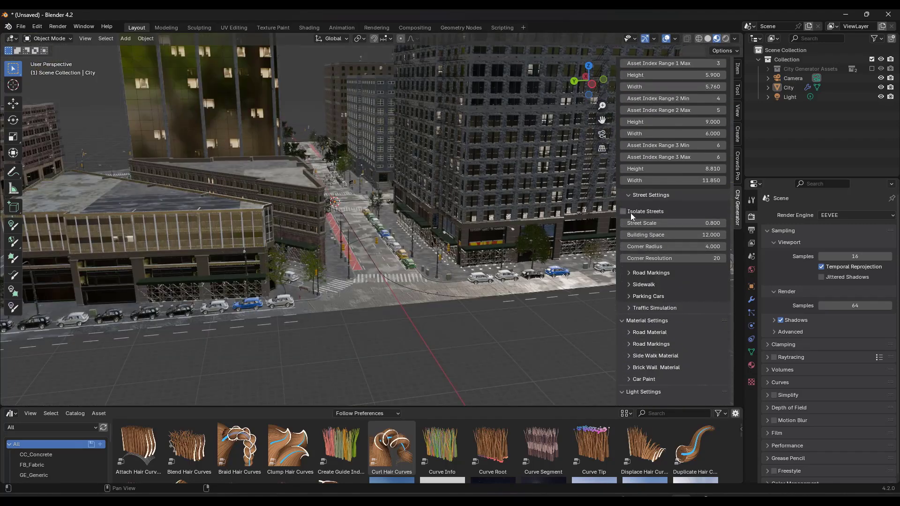
left_click(622, 211)
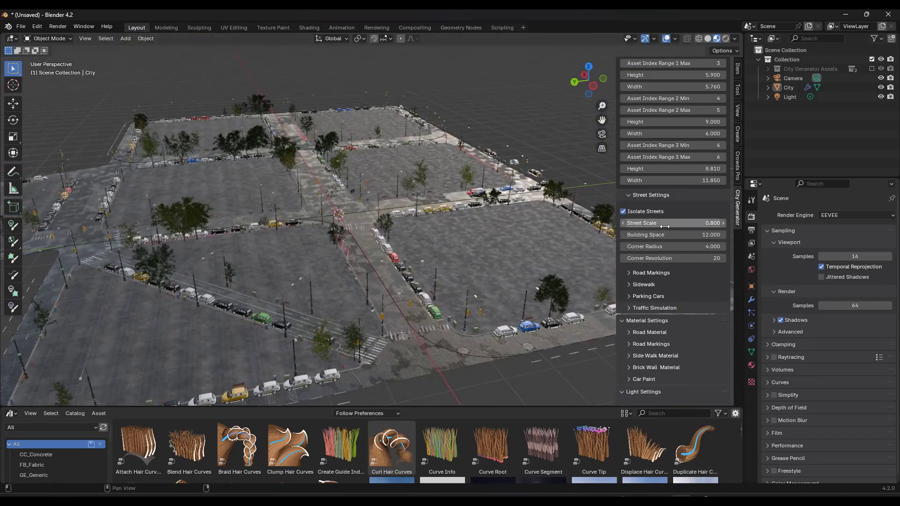
left_click_drag(677, 223, 660, 223)
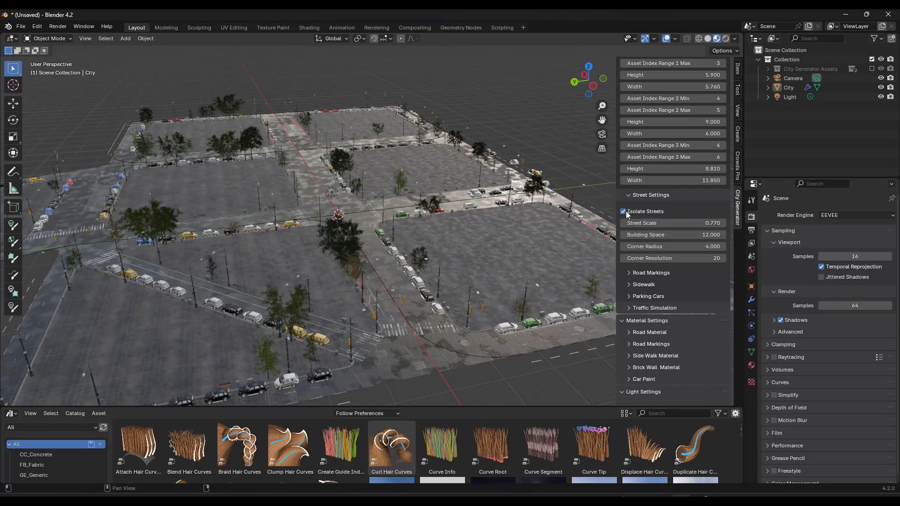
left_click(623, 211)
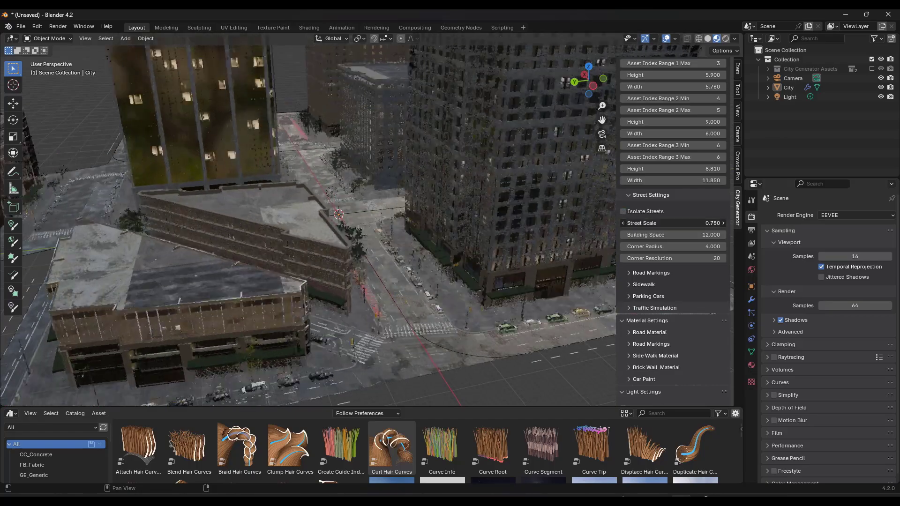
left_click(722, 223)
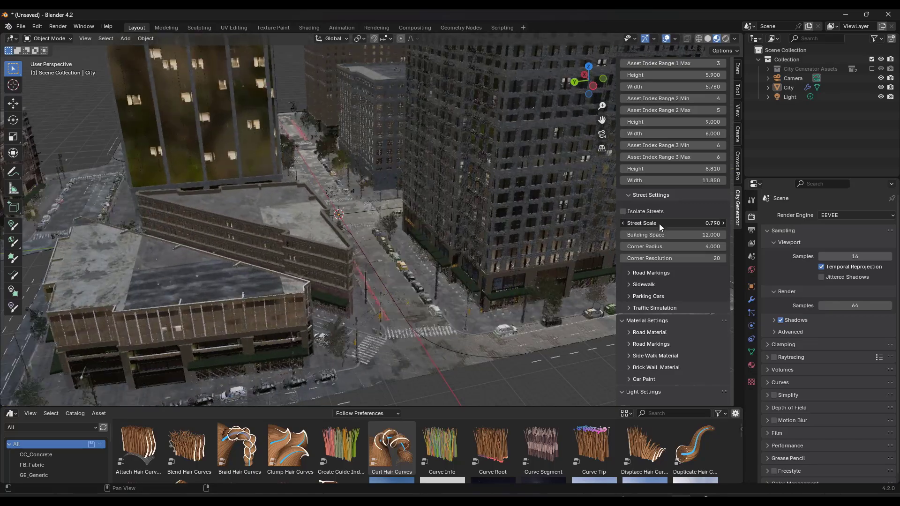
Set building space to 7.550 and reduce the corner radius to 3.270
left_click_drag(660, 234, 677, 235)
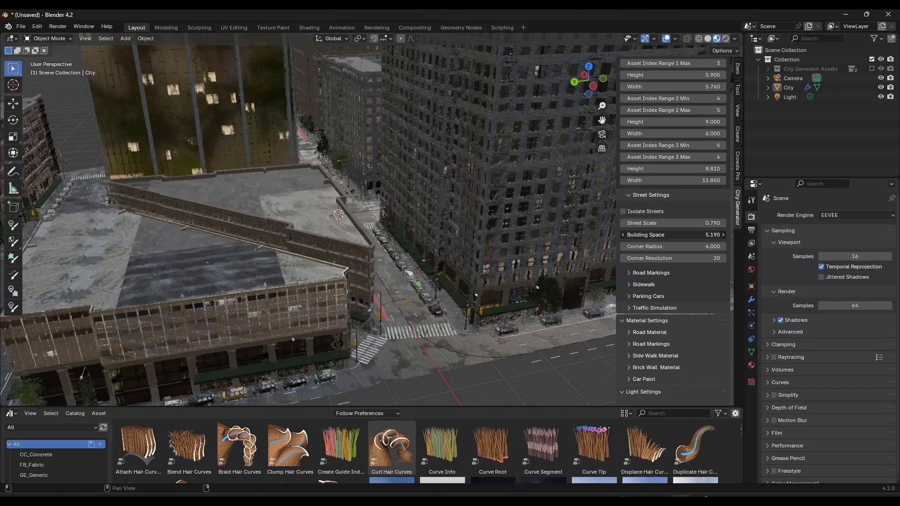
left_click_drag(675, 235, 631, 234)
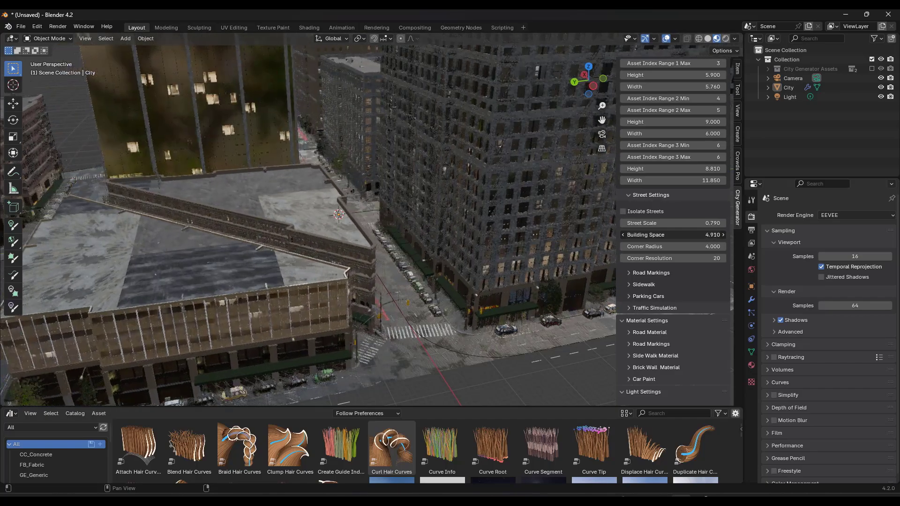
left_click_drag(660, 235, 706, 234)
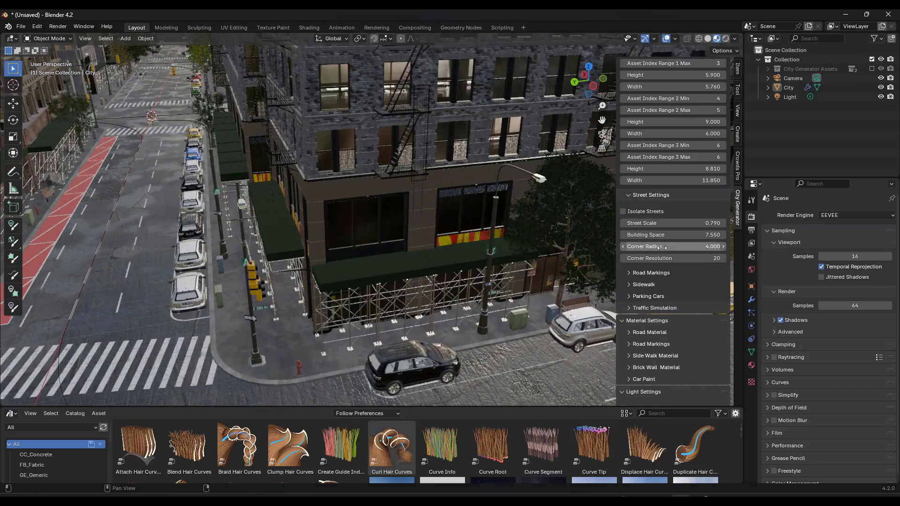
left_click_drag(689, 247, 649, 246)
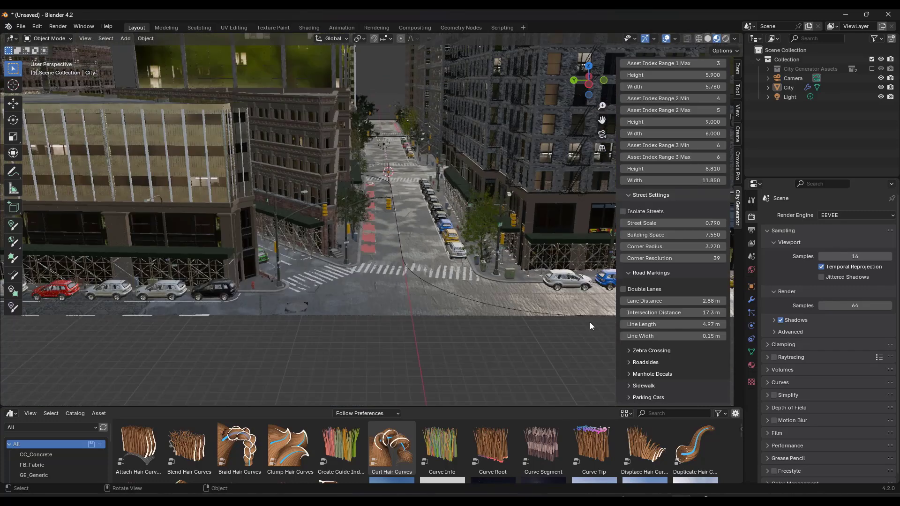
scroll("down", 3)
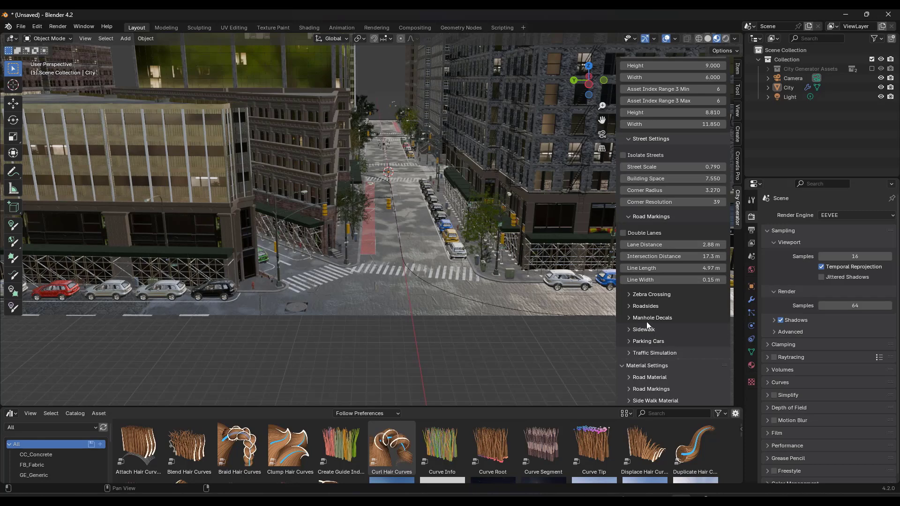
left_click(643, 329)
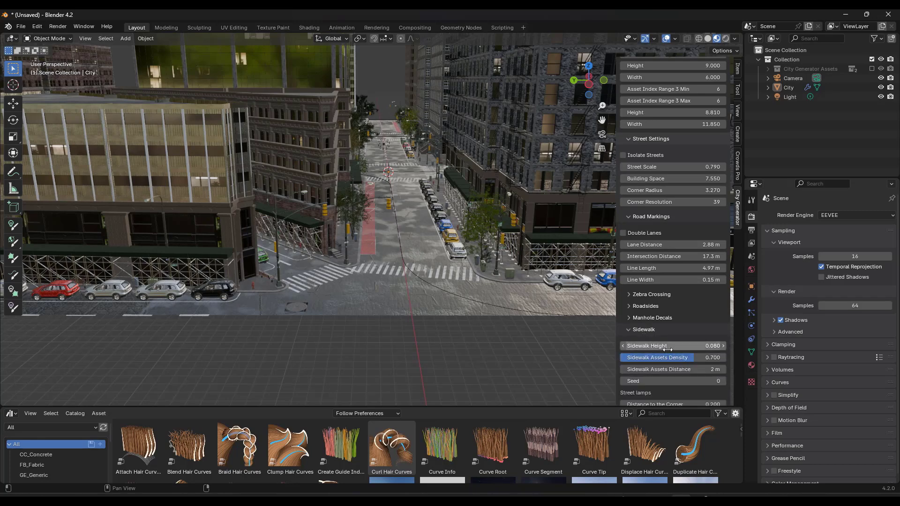
left_click_drag(661, 346, 695, 346)
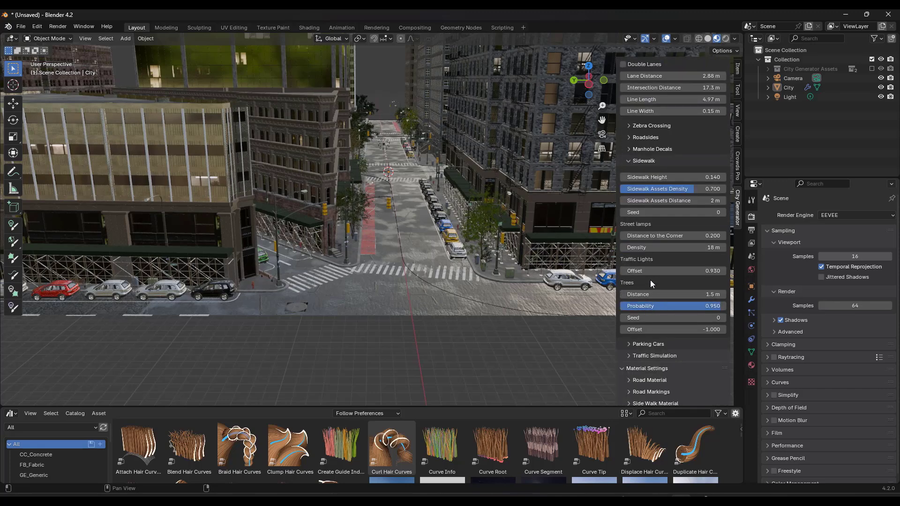
scroll("down", 3)
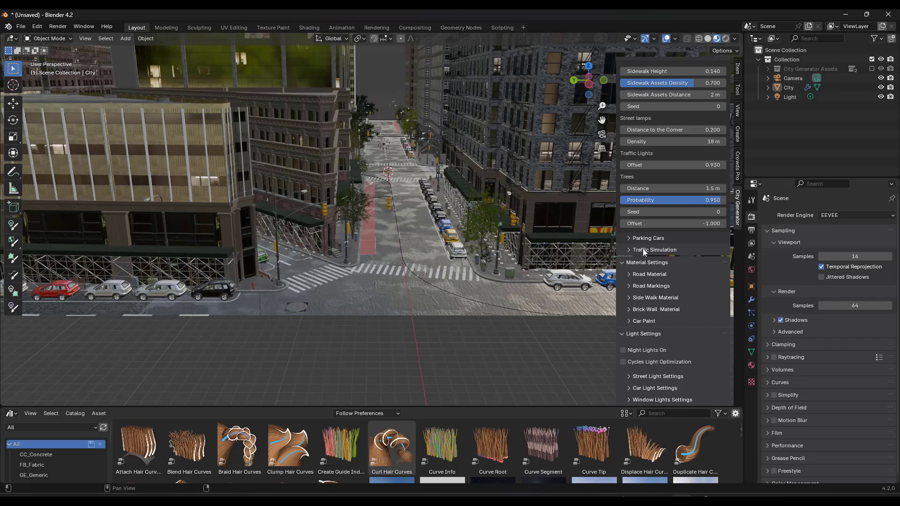
mouse_move(661, 259)
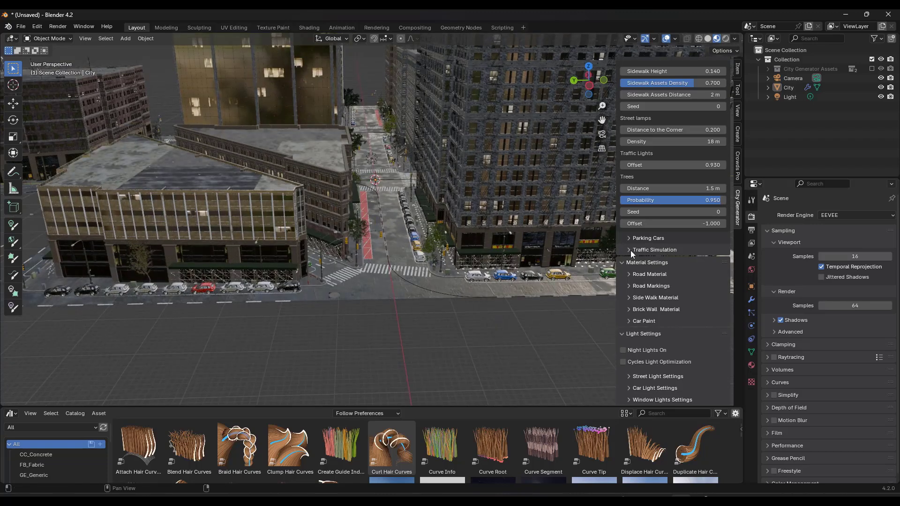
Isolate the traffic paths and cars, play the timeline to watch them, then show the full city again
left_click(654, 250)
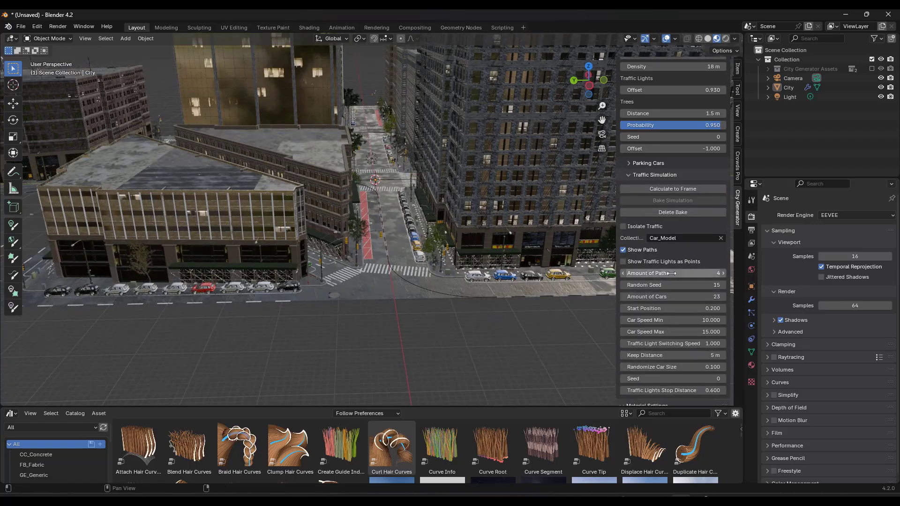
left_click(625, 226)
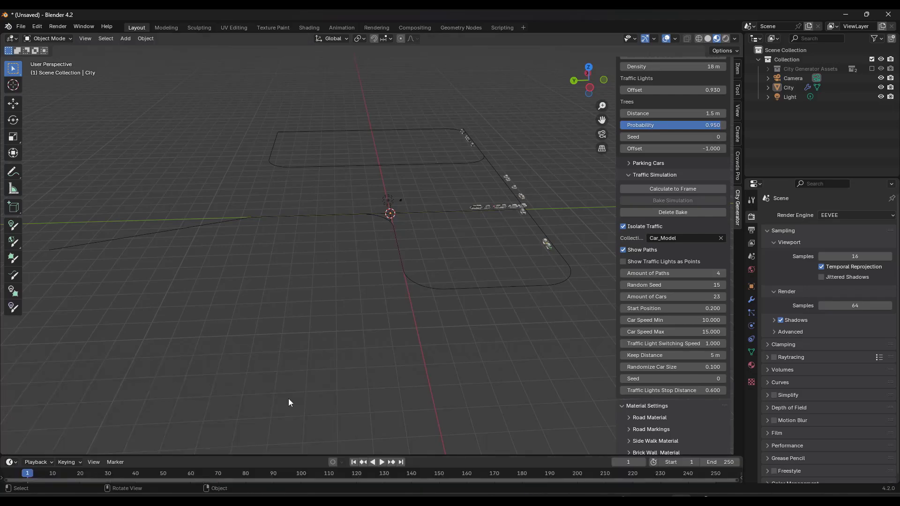
left_click(382, 462)
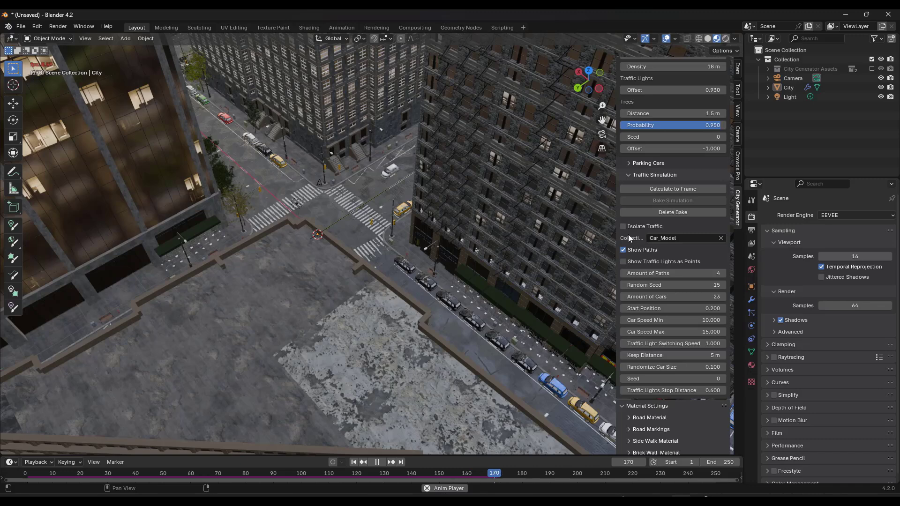
left_click(623, 226)
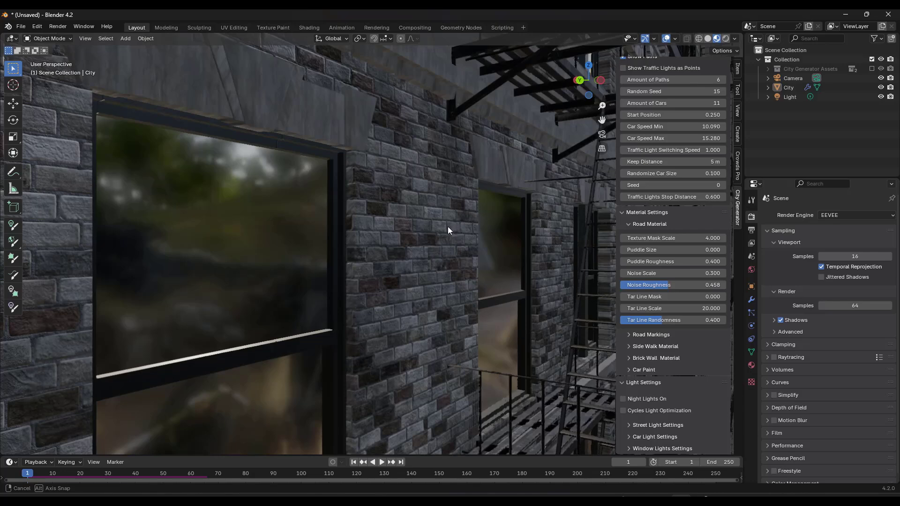
Expand the brick wall material and settle the brick pattern seed at 6.600
left_click_drag(448, 230, 384, 198)
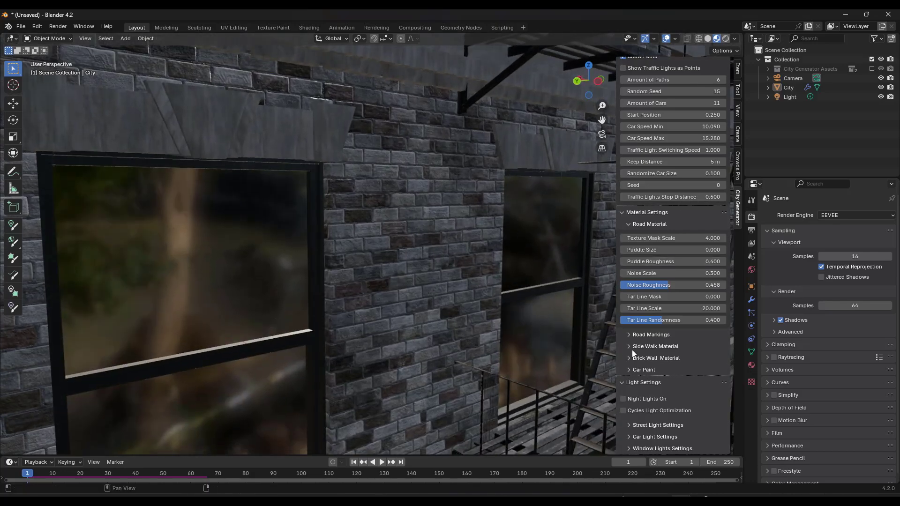
left_click(655, 358)
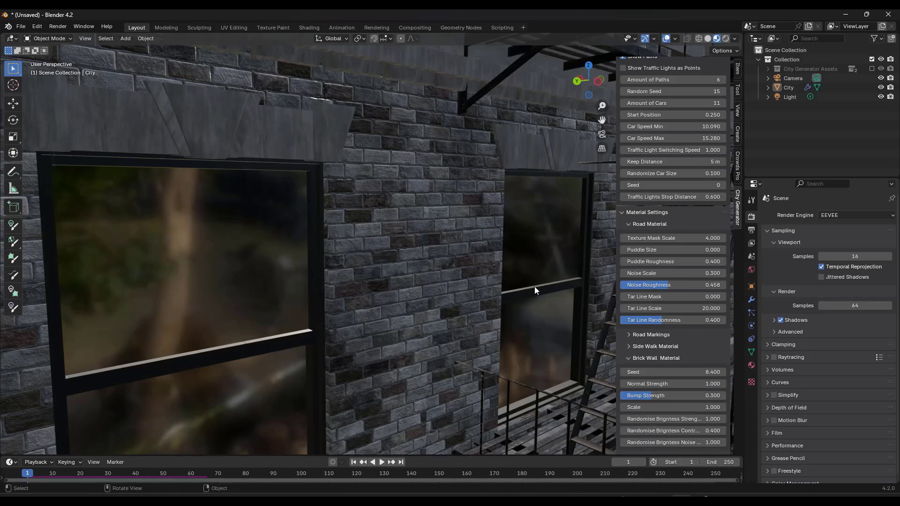
left_click_drag(671, 372, 730, 372)
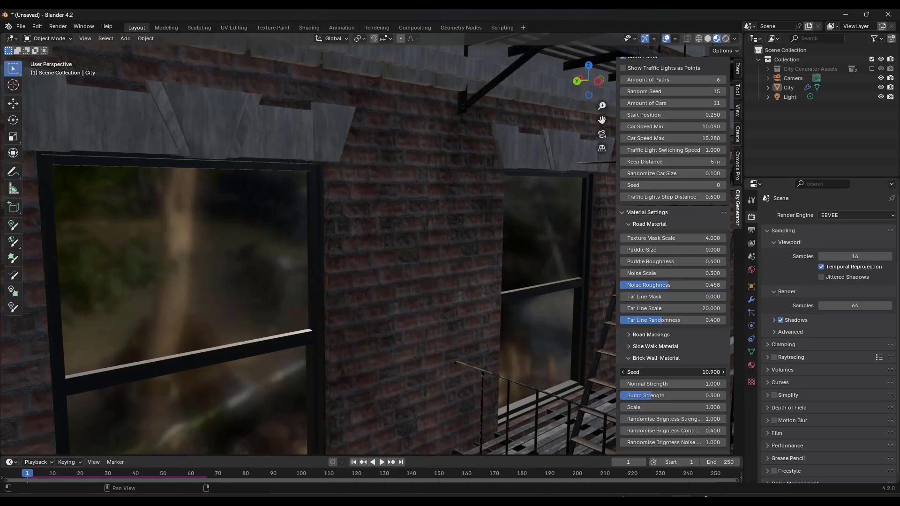
left_click_drag(689, 372, 620, 372)
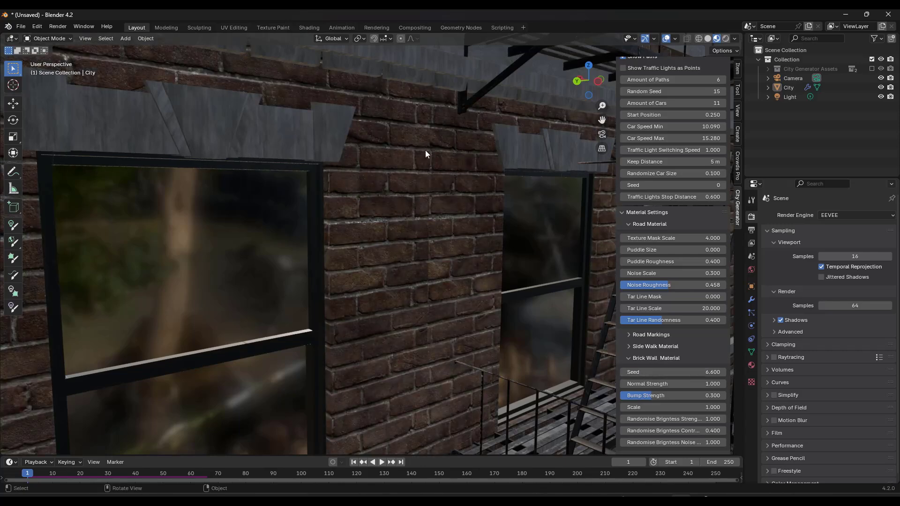
Up close, set brick bump strength 0.528 and normal strength 3.400, then pull back
left_click_drag(425, 153, 422, 294)
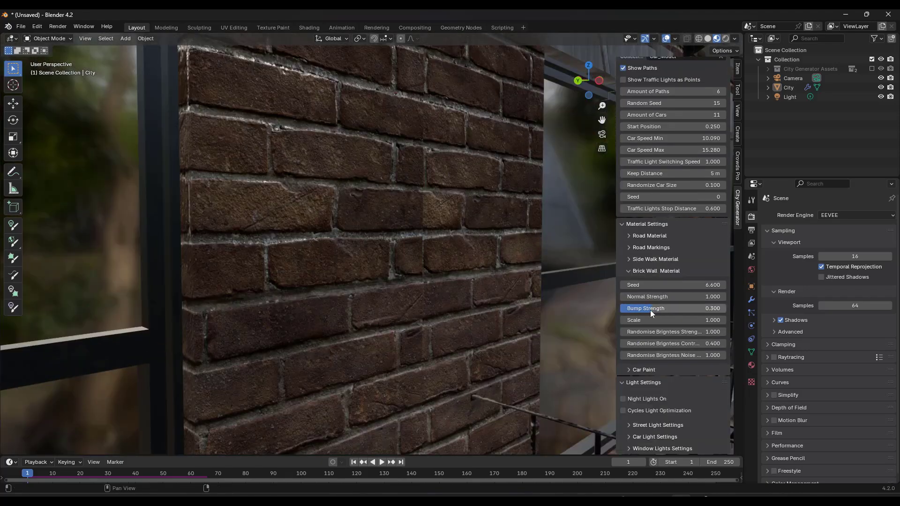
left_click_drag(649, 308, 671, 309)
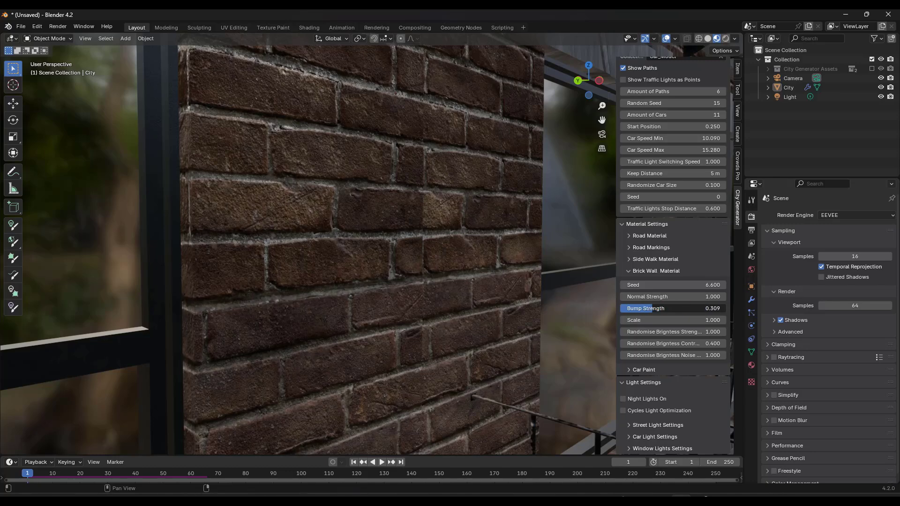
left_click_drag(649, 308, 677, 308)
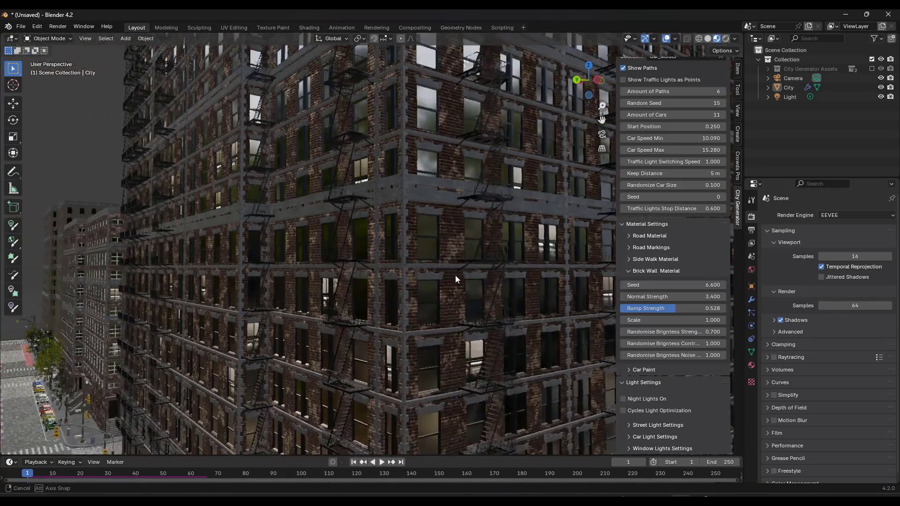
left_click_drag(456, 279, 427, 339)
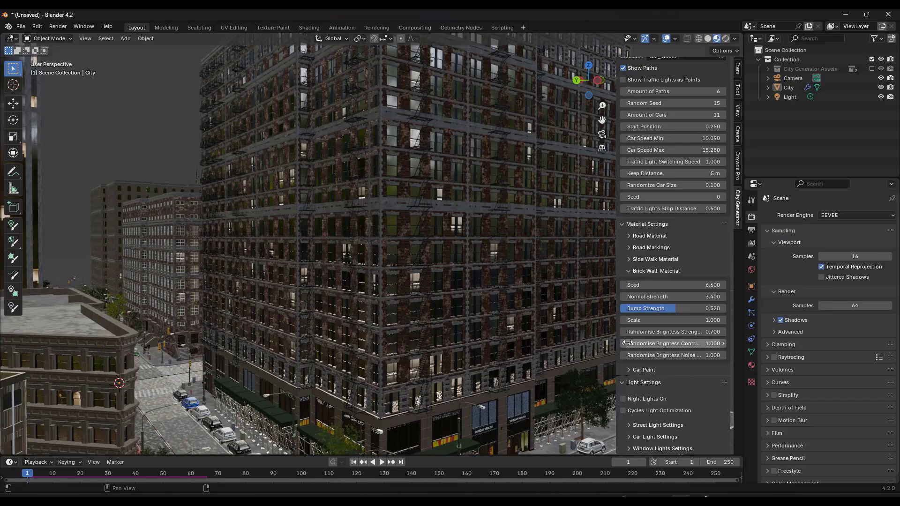
Enable night lights and Cycles light optimization, then view the sky world nodes in Shading
left_click(623, 399)
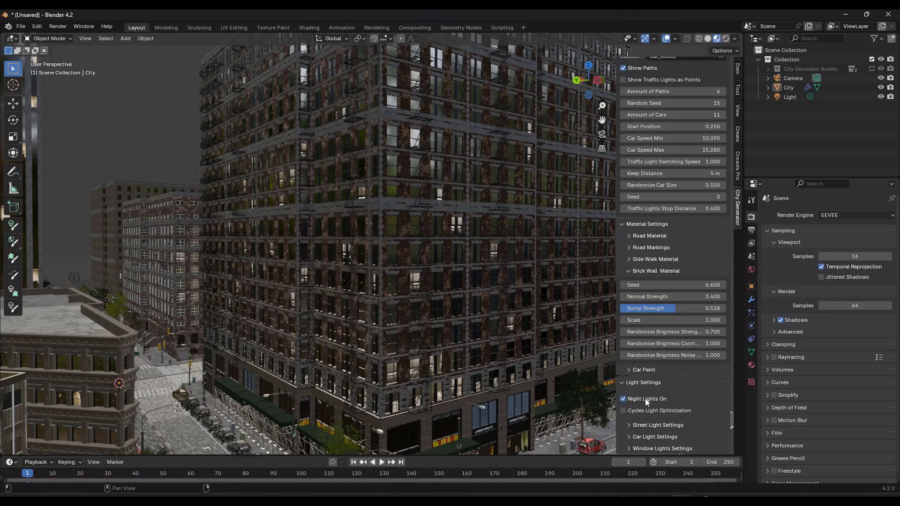
left_click(622, 400)
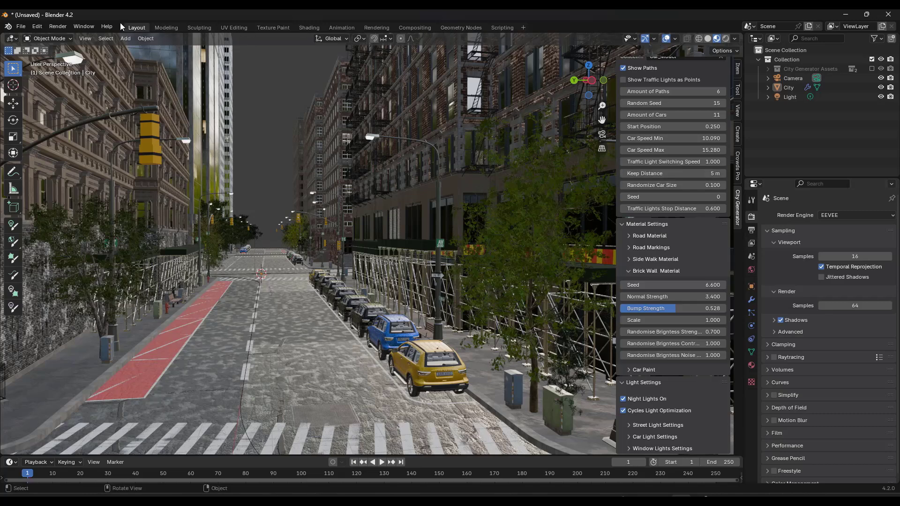
left_click(308, 28)
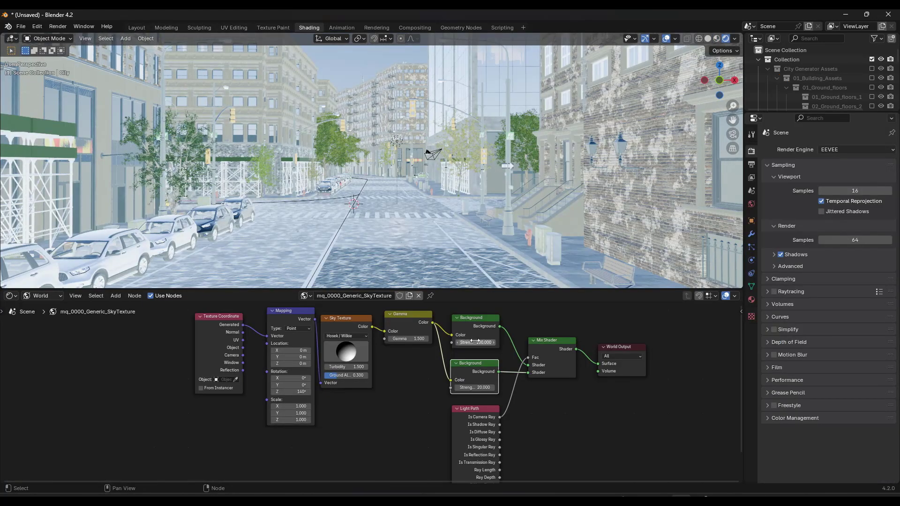
Lower the world Background strength to 1.0 for a dark night sky, then return to Layout
double_click(475, 343)
type("1.000")
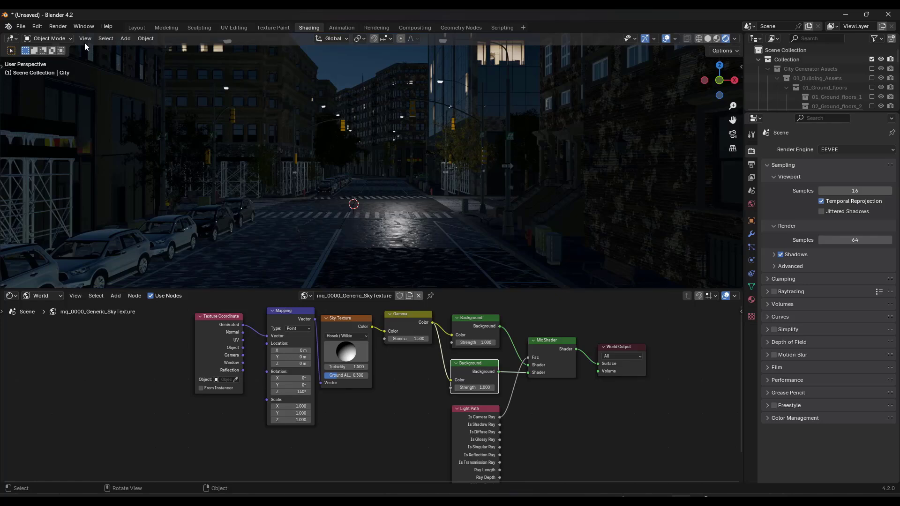
left_click(136, 27)
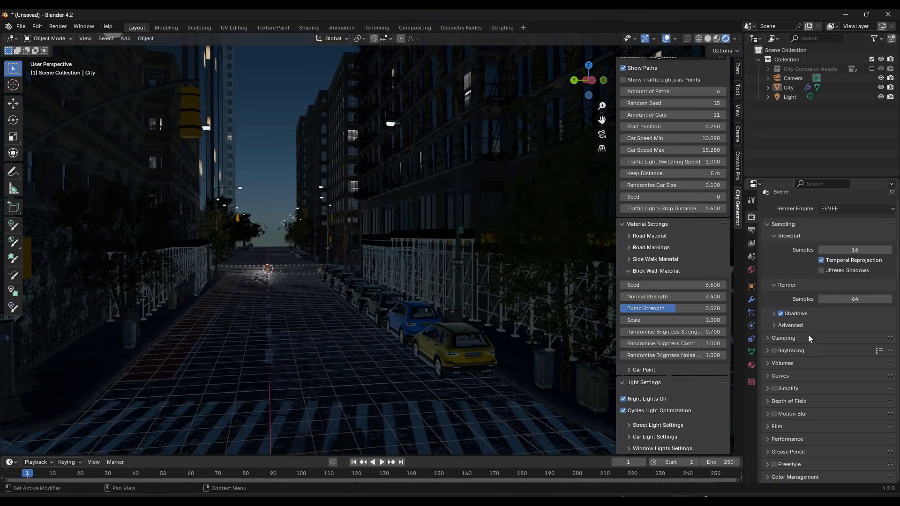
Switch the render engine to Cycles so the night street renders with warm street lights
left_click(775, 350)
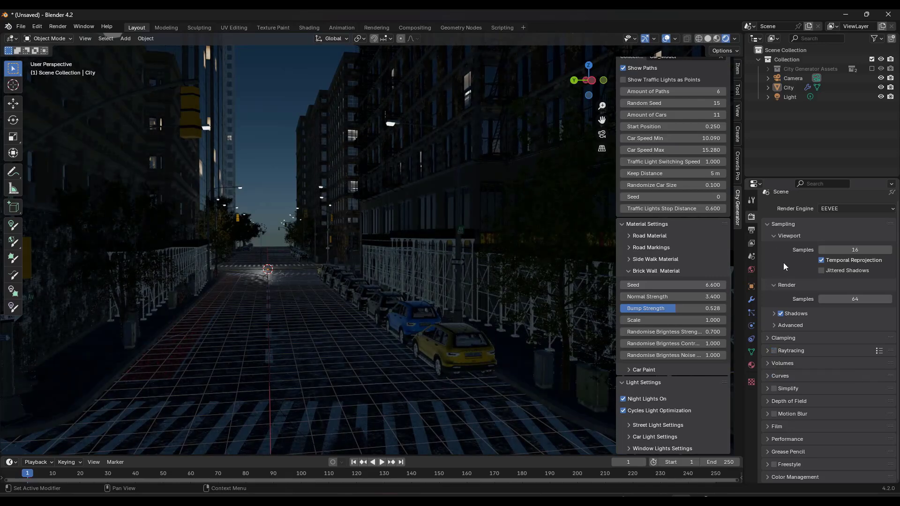
left_click(855, 208)
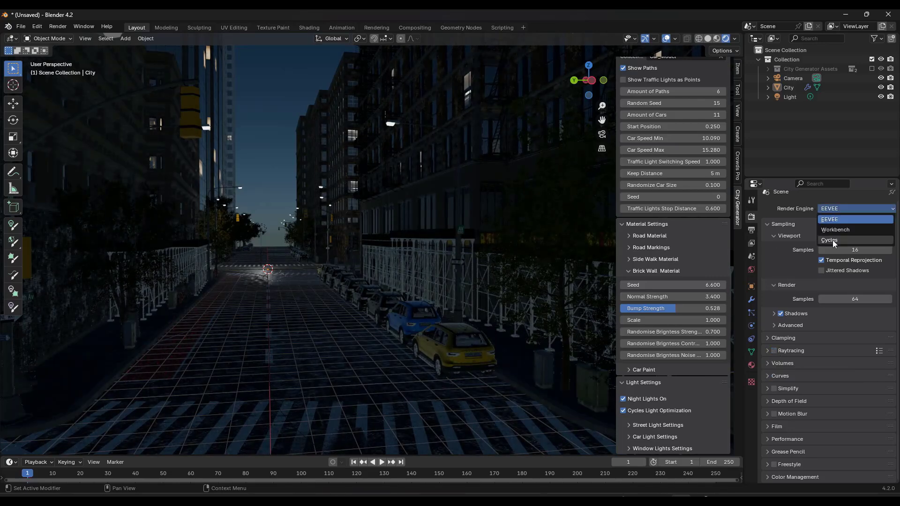
left_click(830, 240)
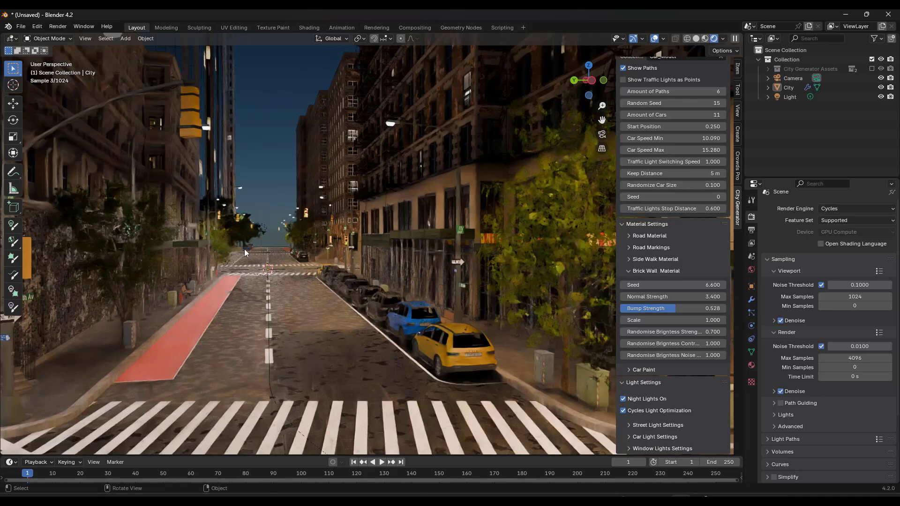
mouse_move(247, 292)
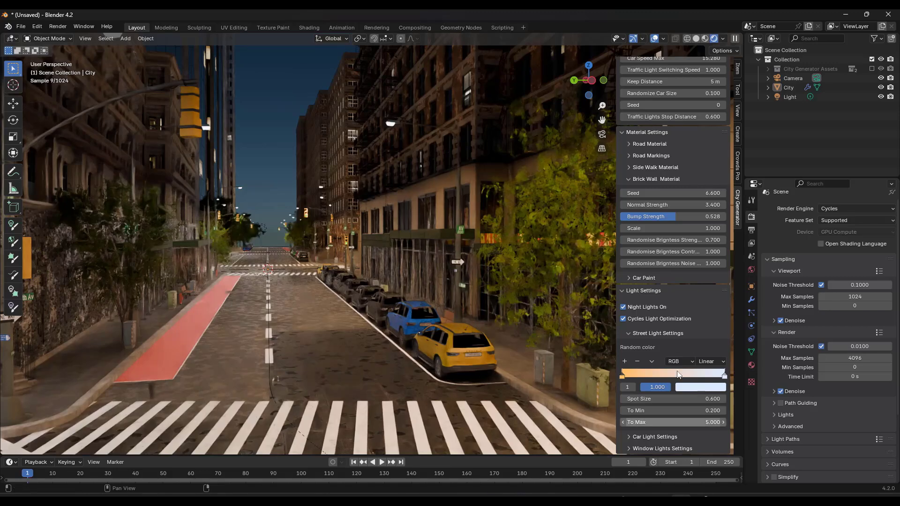
mouse_move(431, 251)
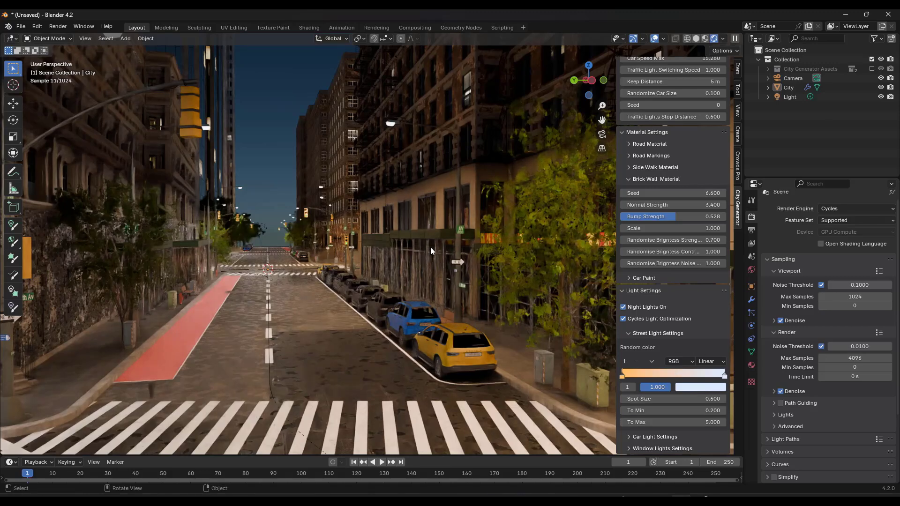
mouse_move(384, 243)
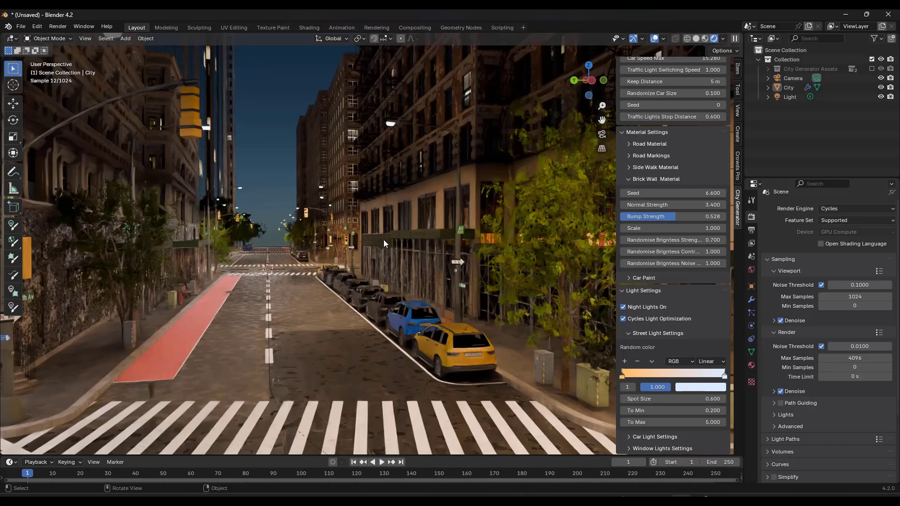